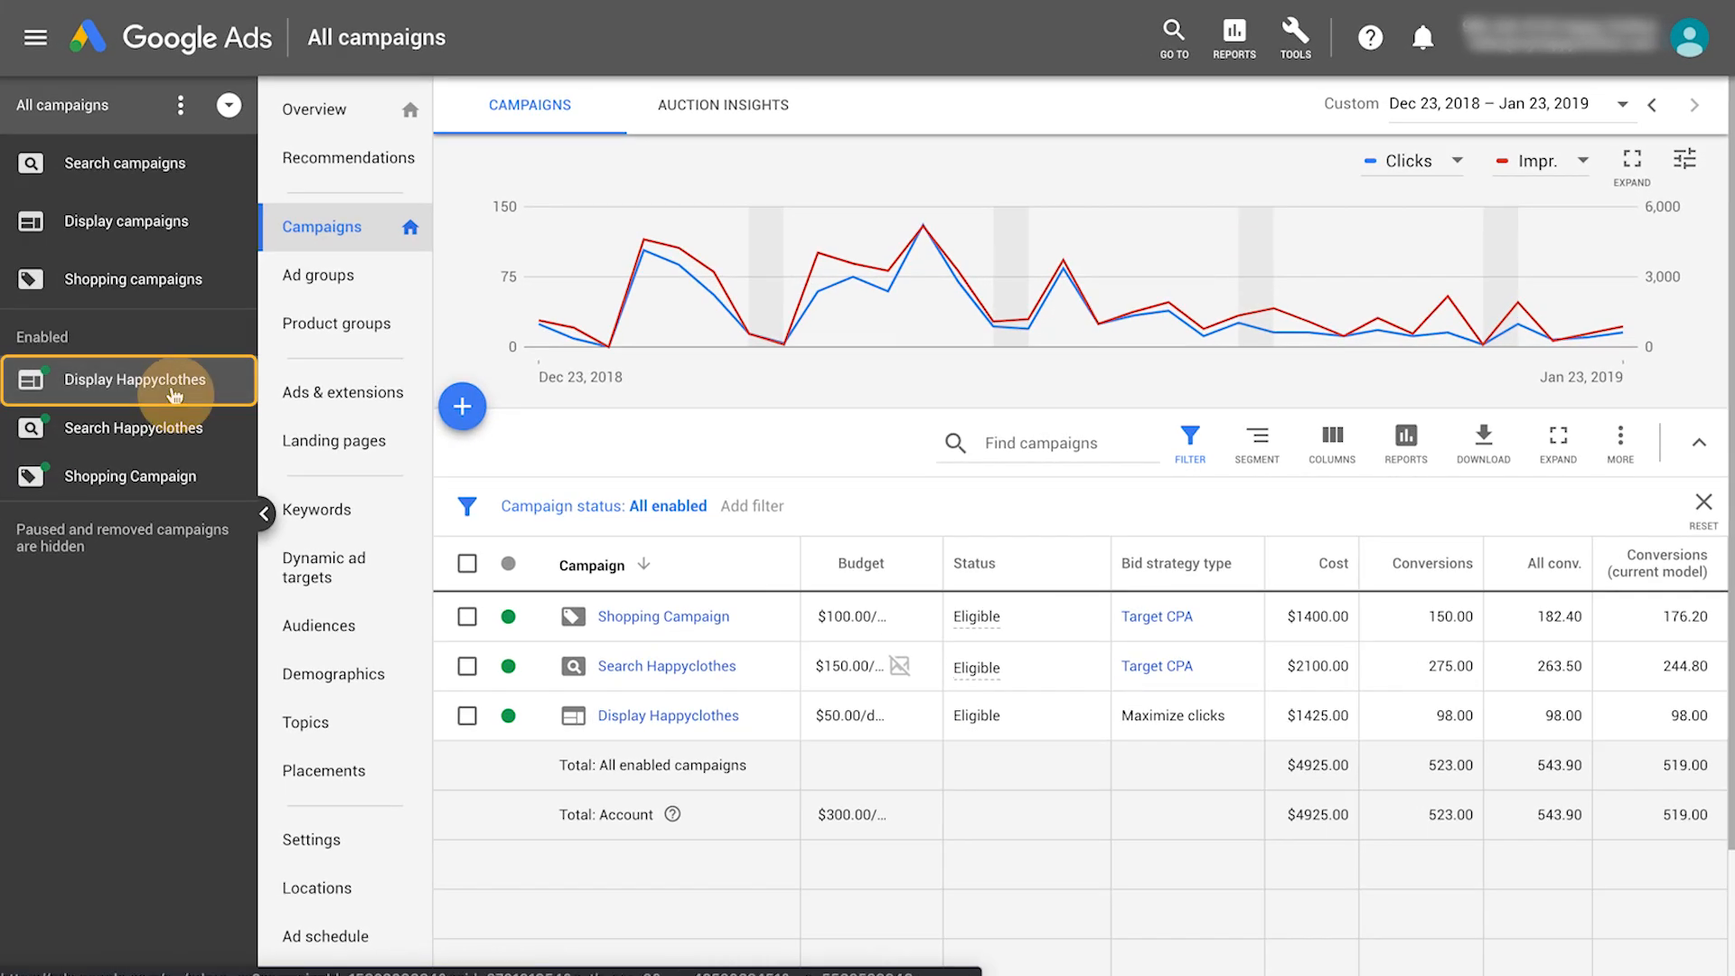
- Show the Display Happyclothes campaign's ads and the choices for a new ad
{"action": "left_click", "coordinate": [136, 379]}
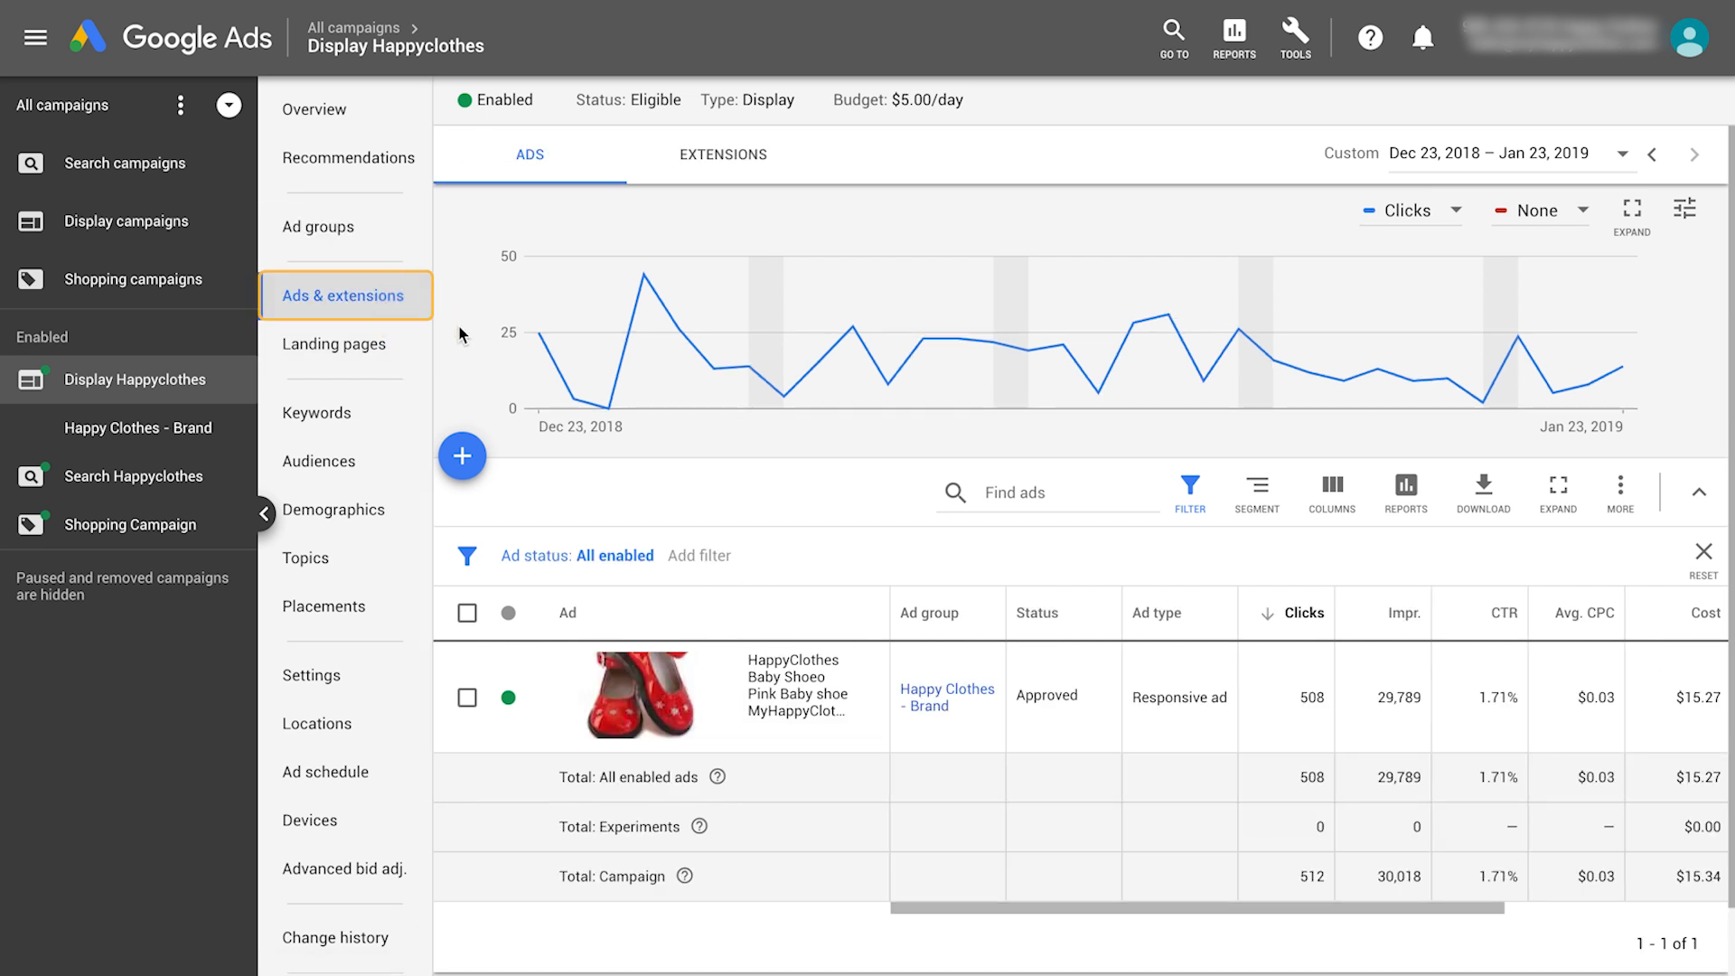
{"action": "left_click", "coordinate": [461, 456]}
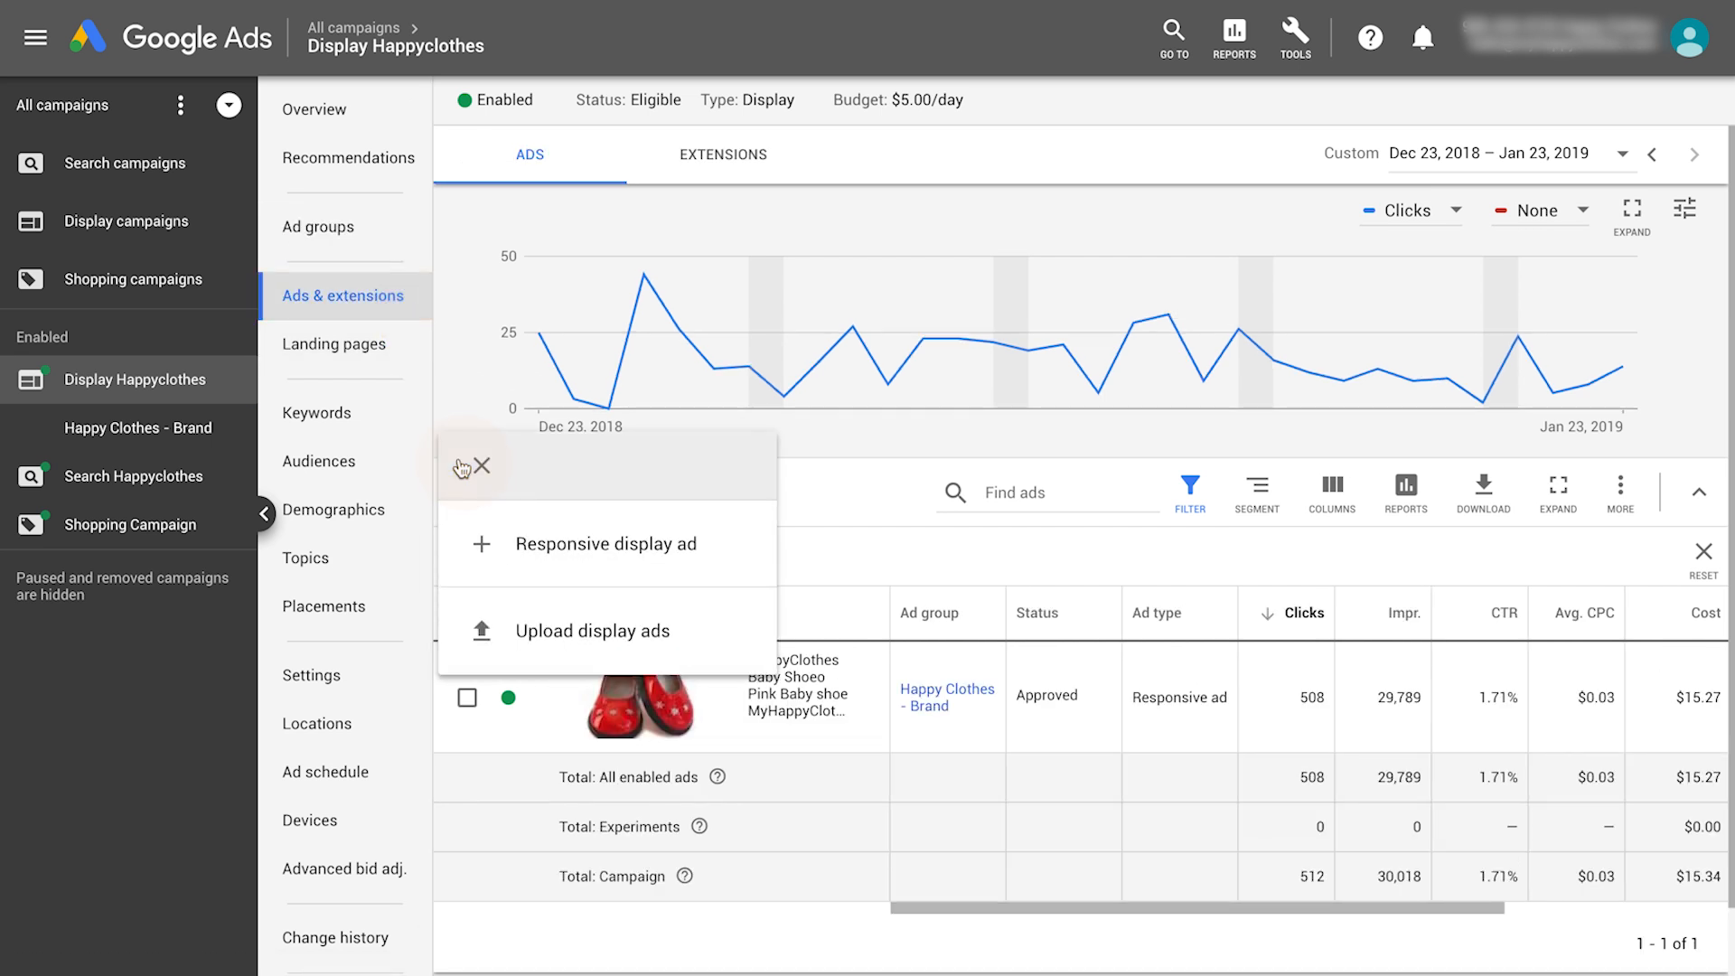
- Begin a responsive display ad in the Happy Clothes - Brand ad group
{"action": "left_click", "coordinate": [606, 544]}
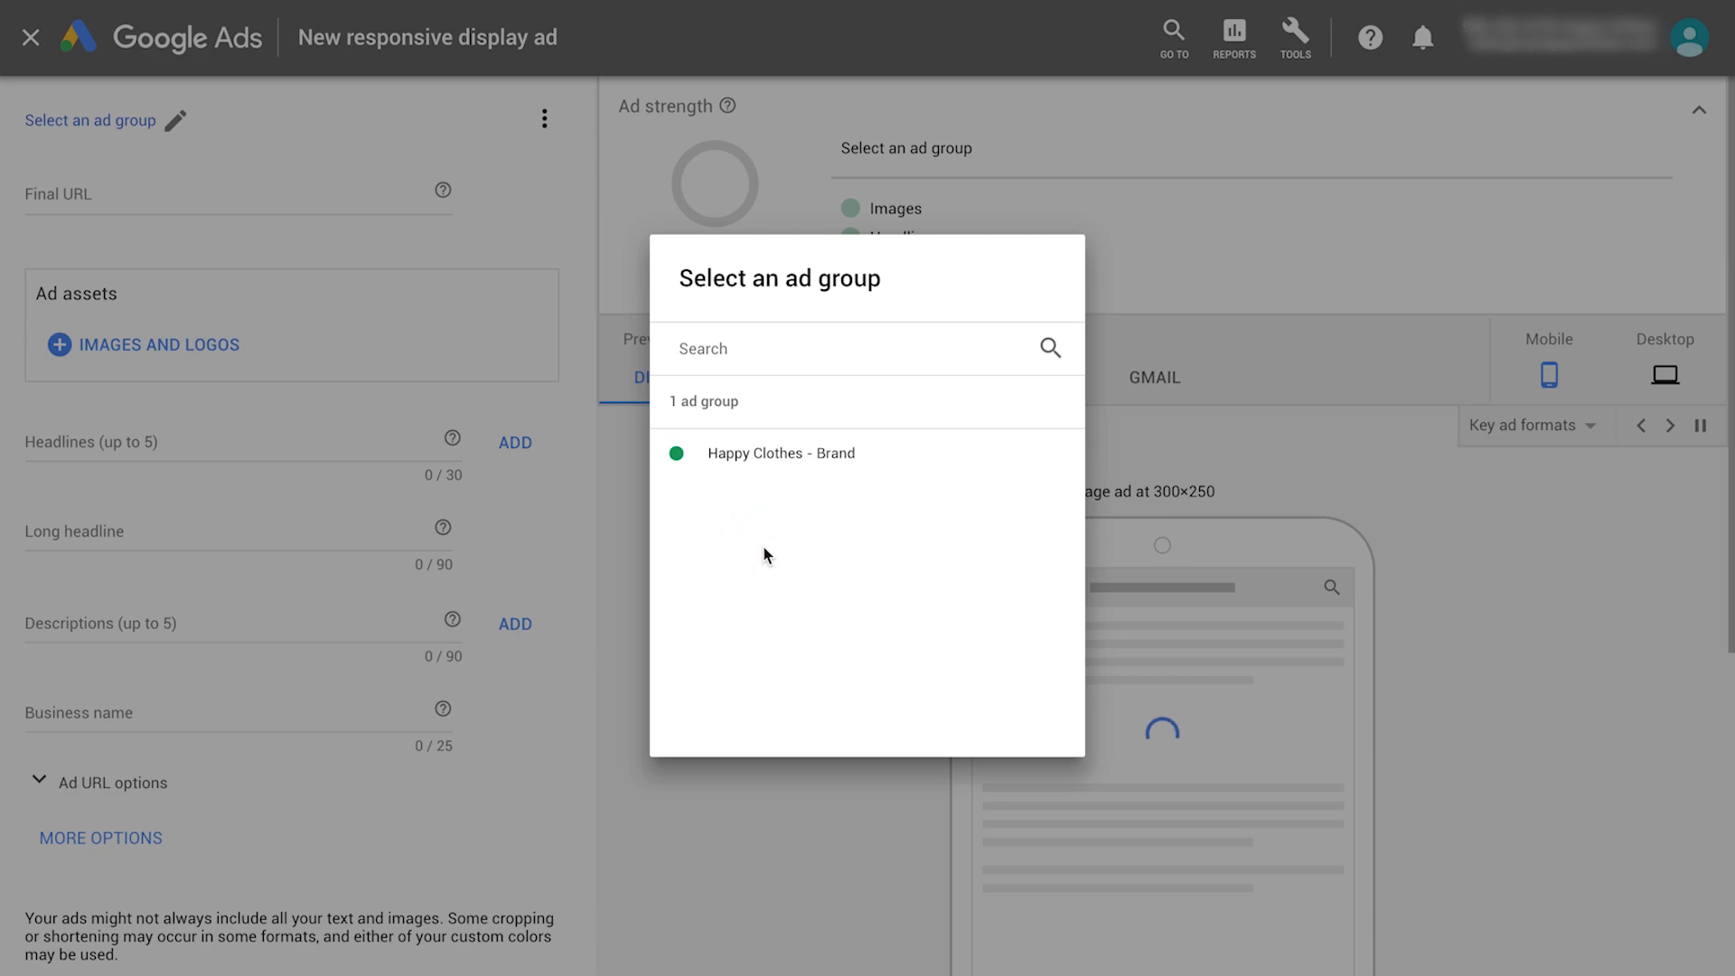
{"action": "left_click", "coordinate": [780, 451]}
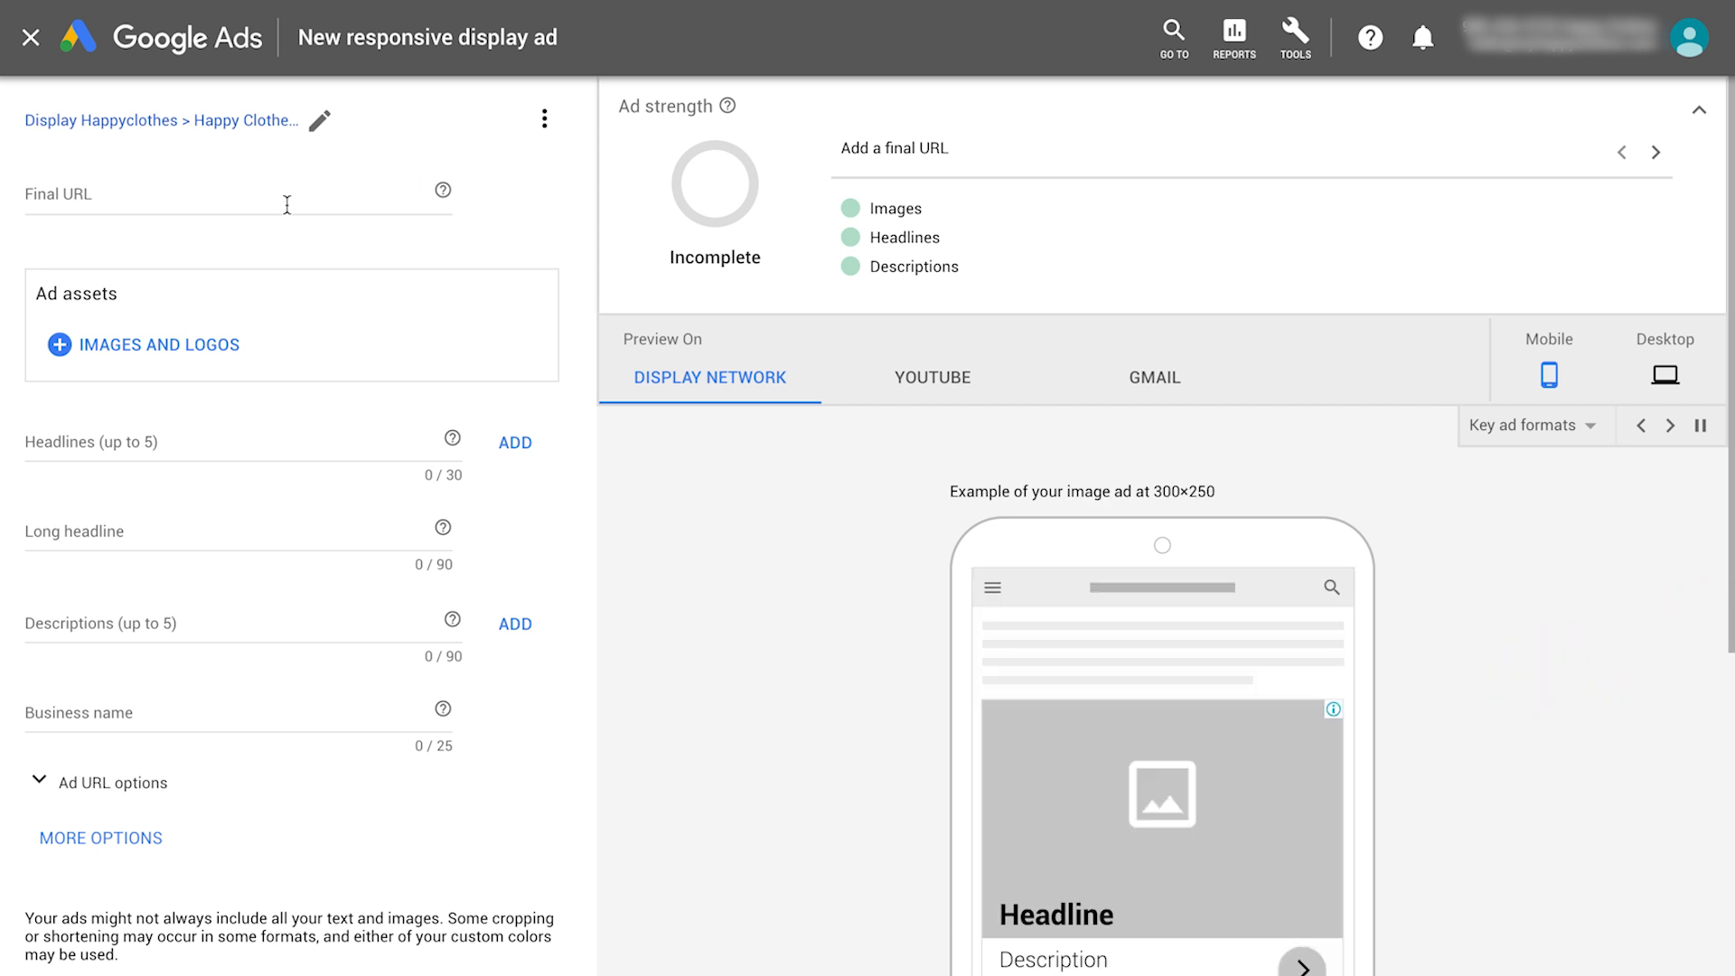
{"action": "type", "text": "https://www."}
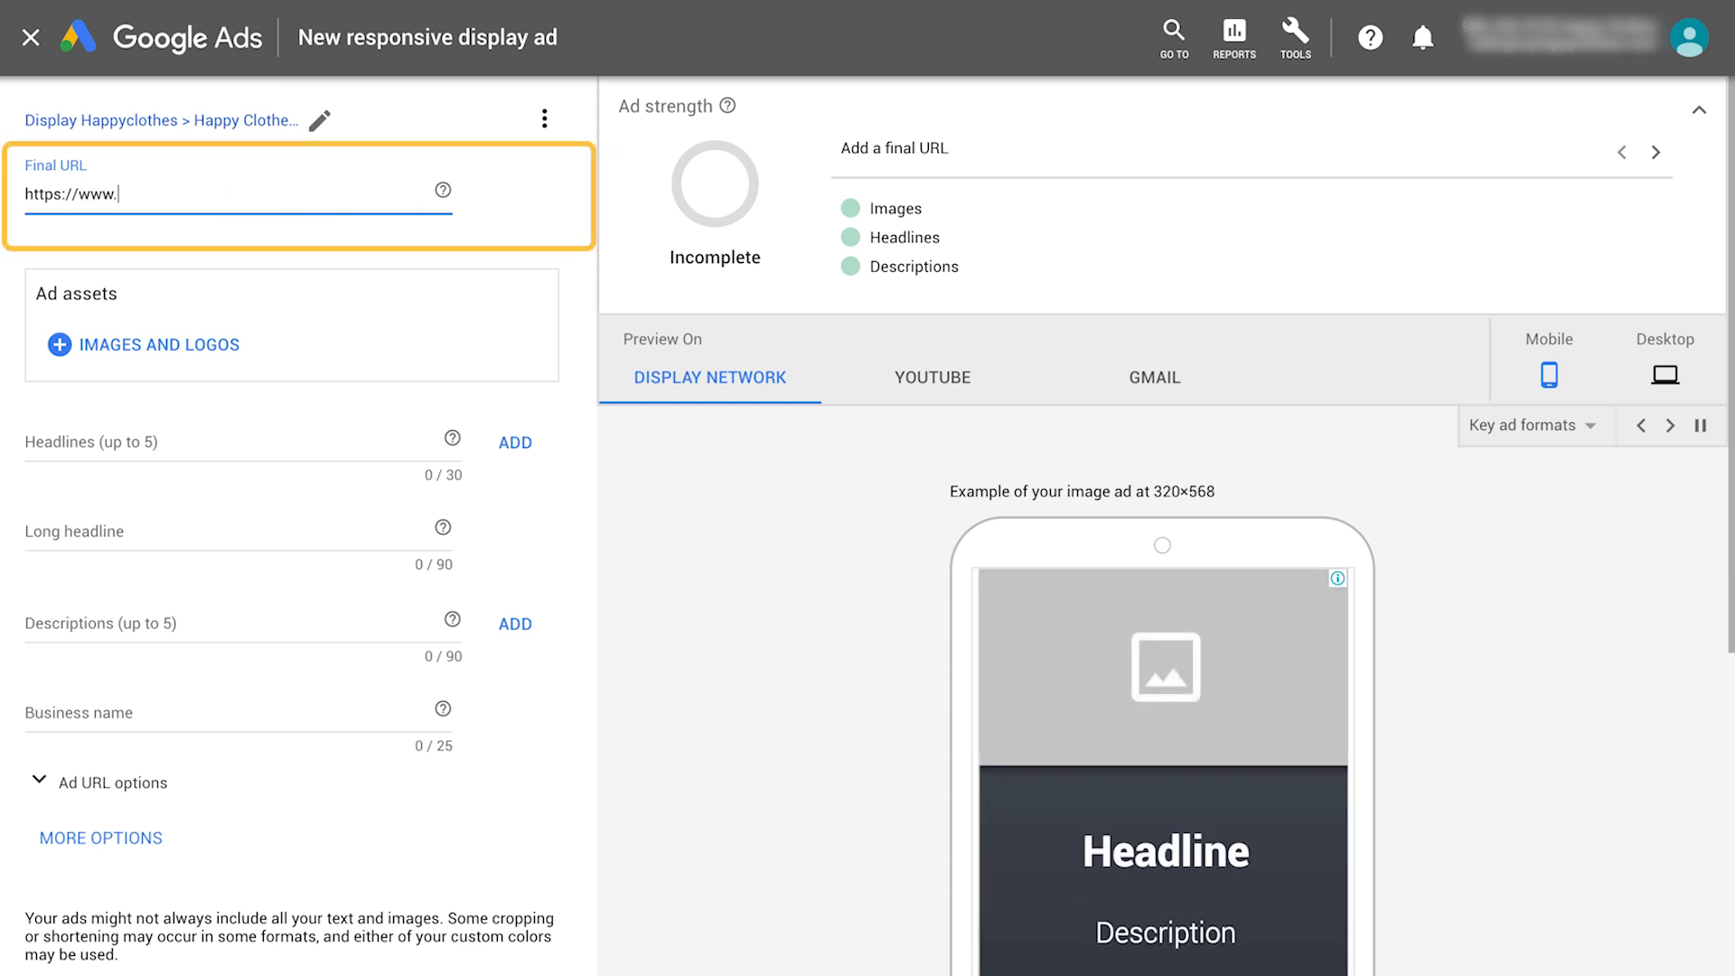
{"action": "type", "text": "myhappyclothes.com"}
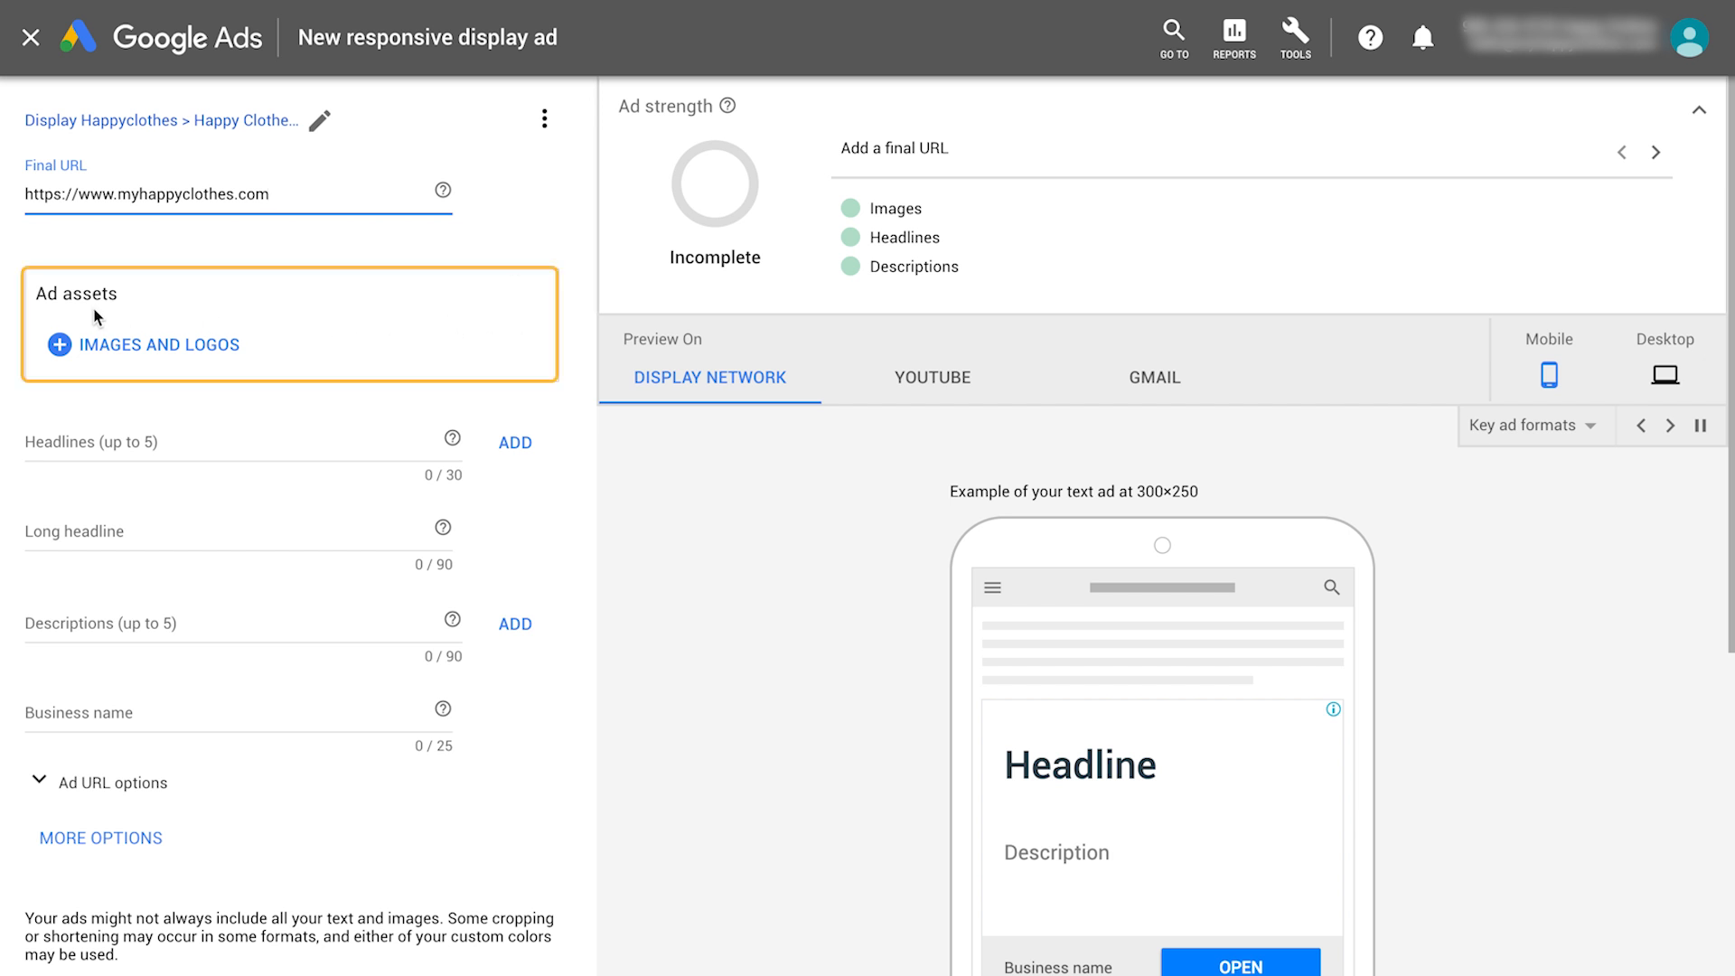
- Scan myhappyclothes.com for images, then search stock images for children's clothing
{"action": "left_click", "coordinate": [155, 344]}
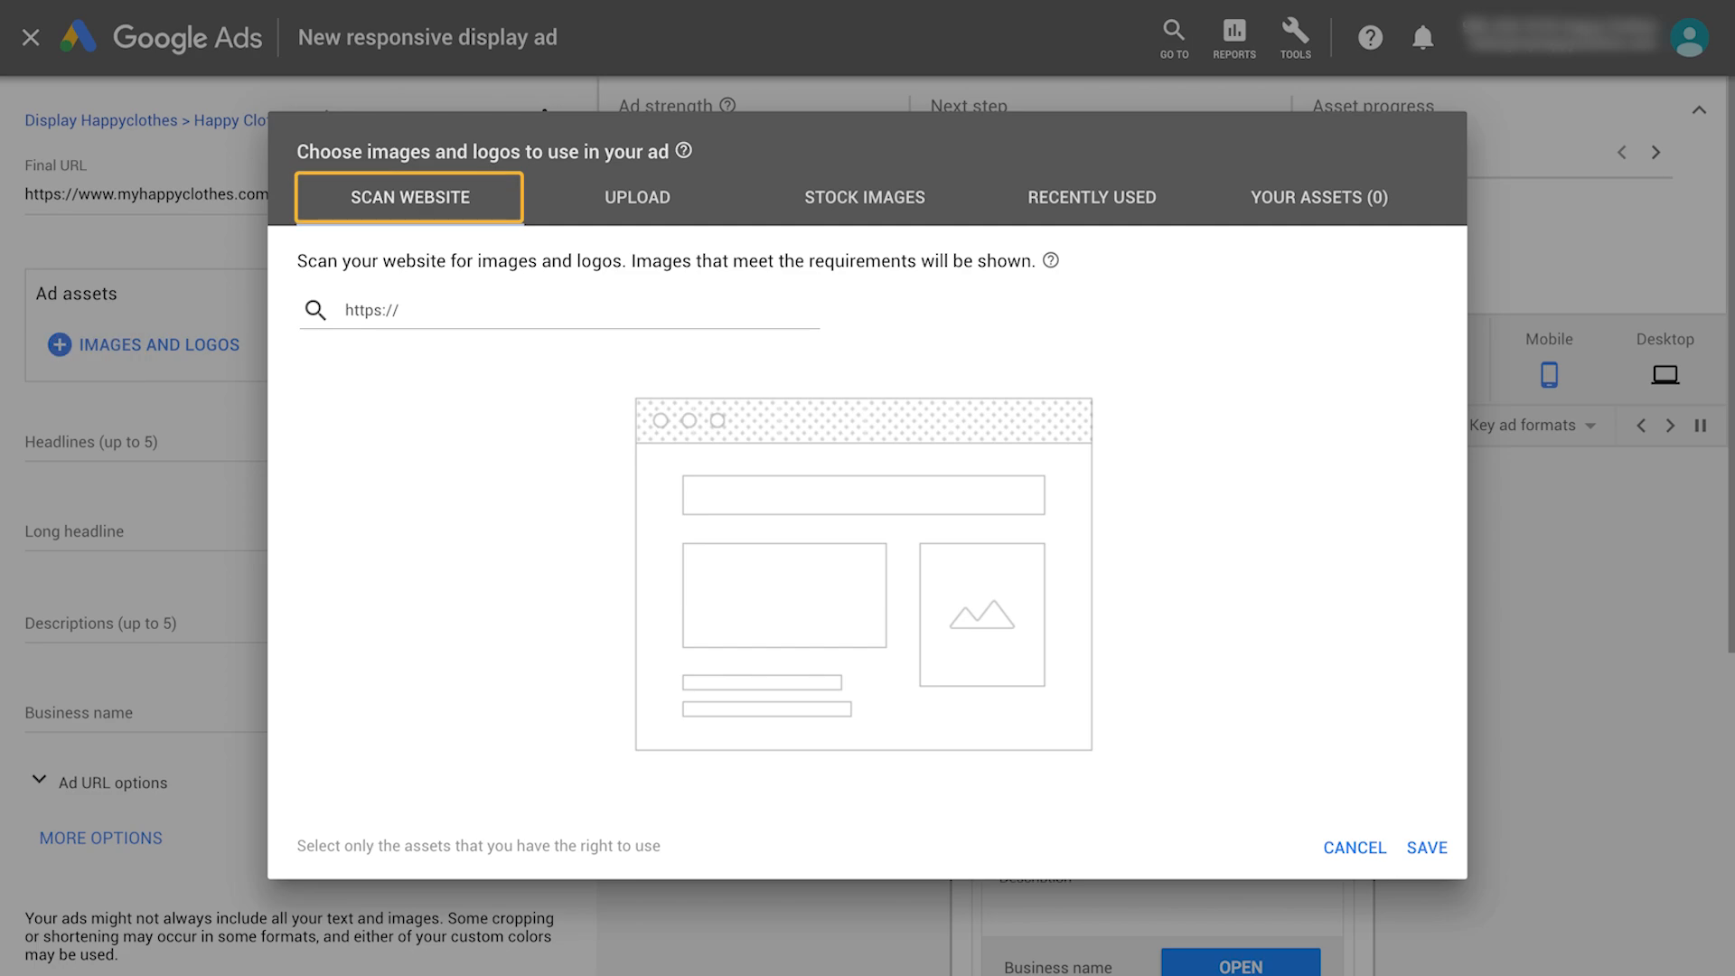
{"action": "type", "text": "https://www.myhappyclothes.com"}
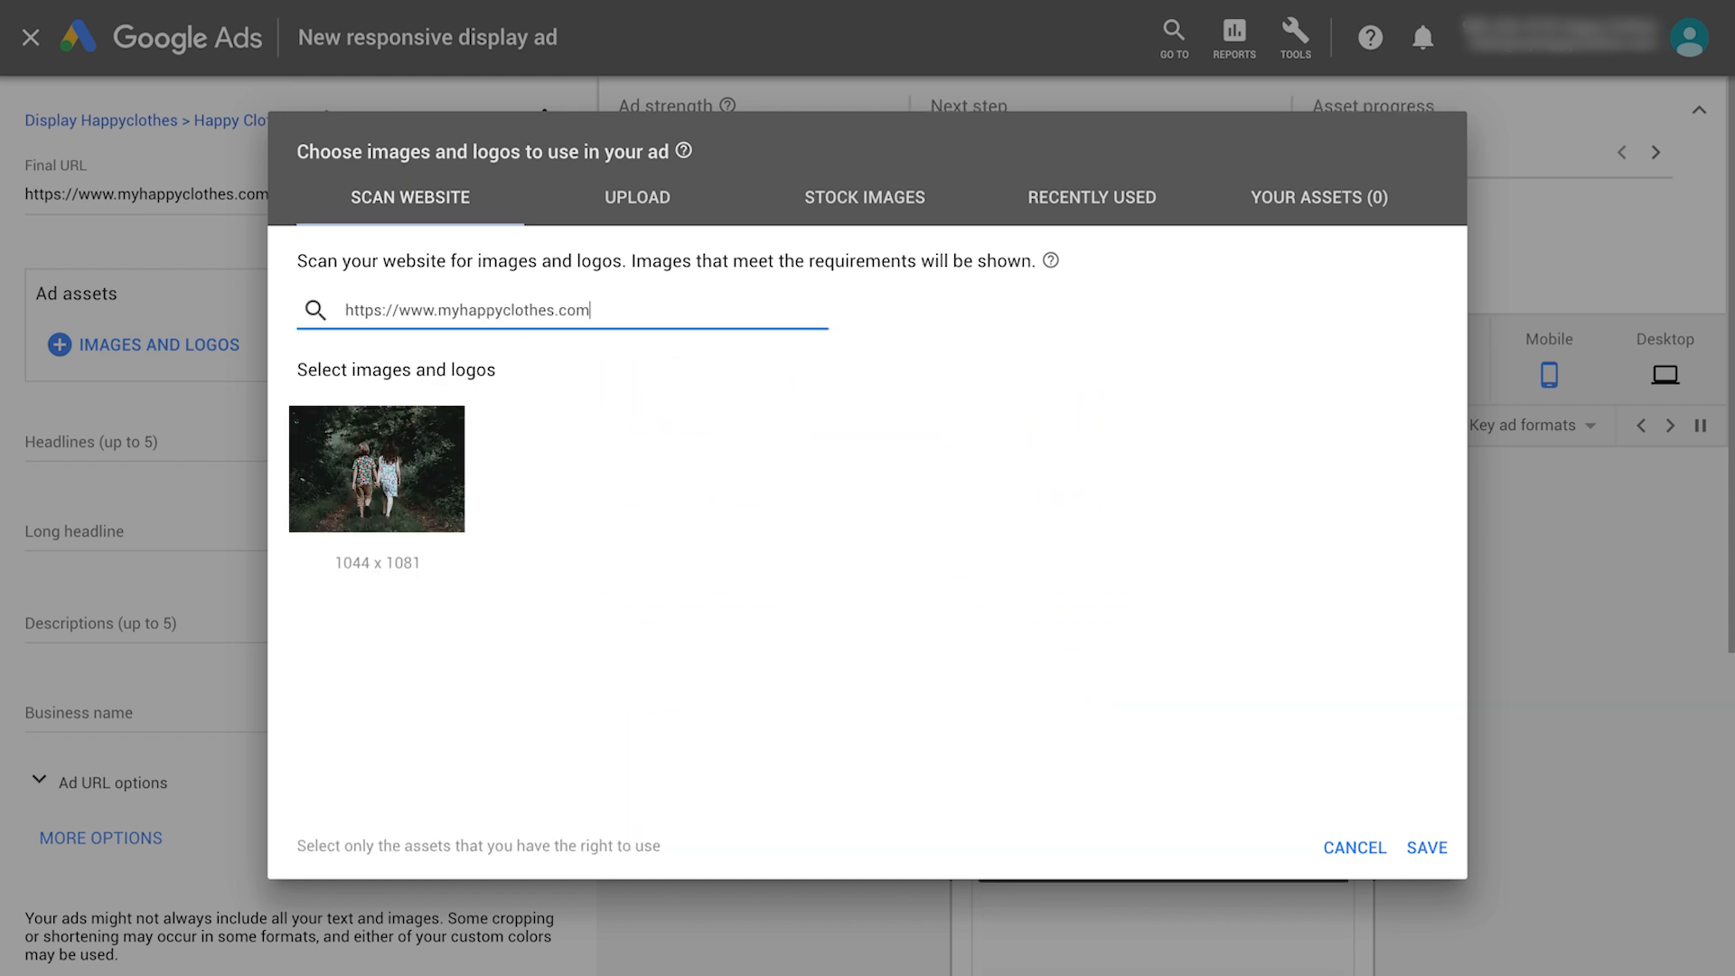
{"action": "left_click", "coordinate": [864, 197]}
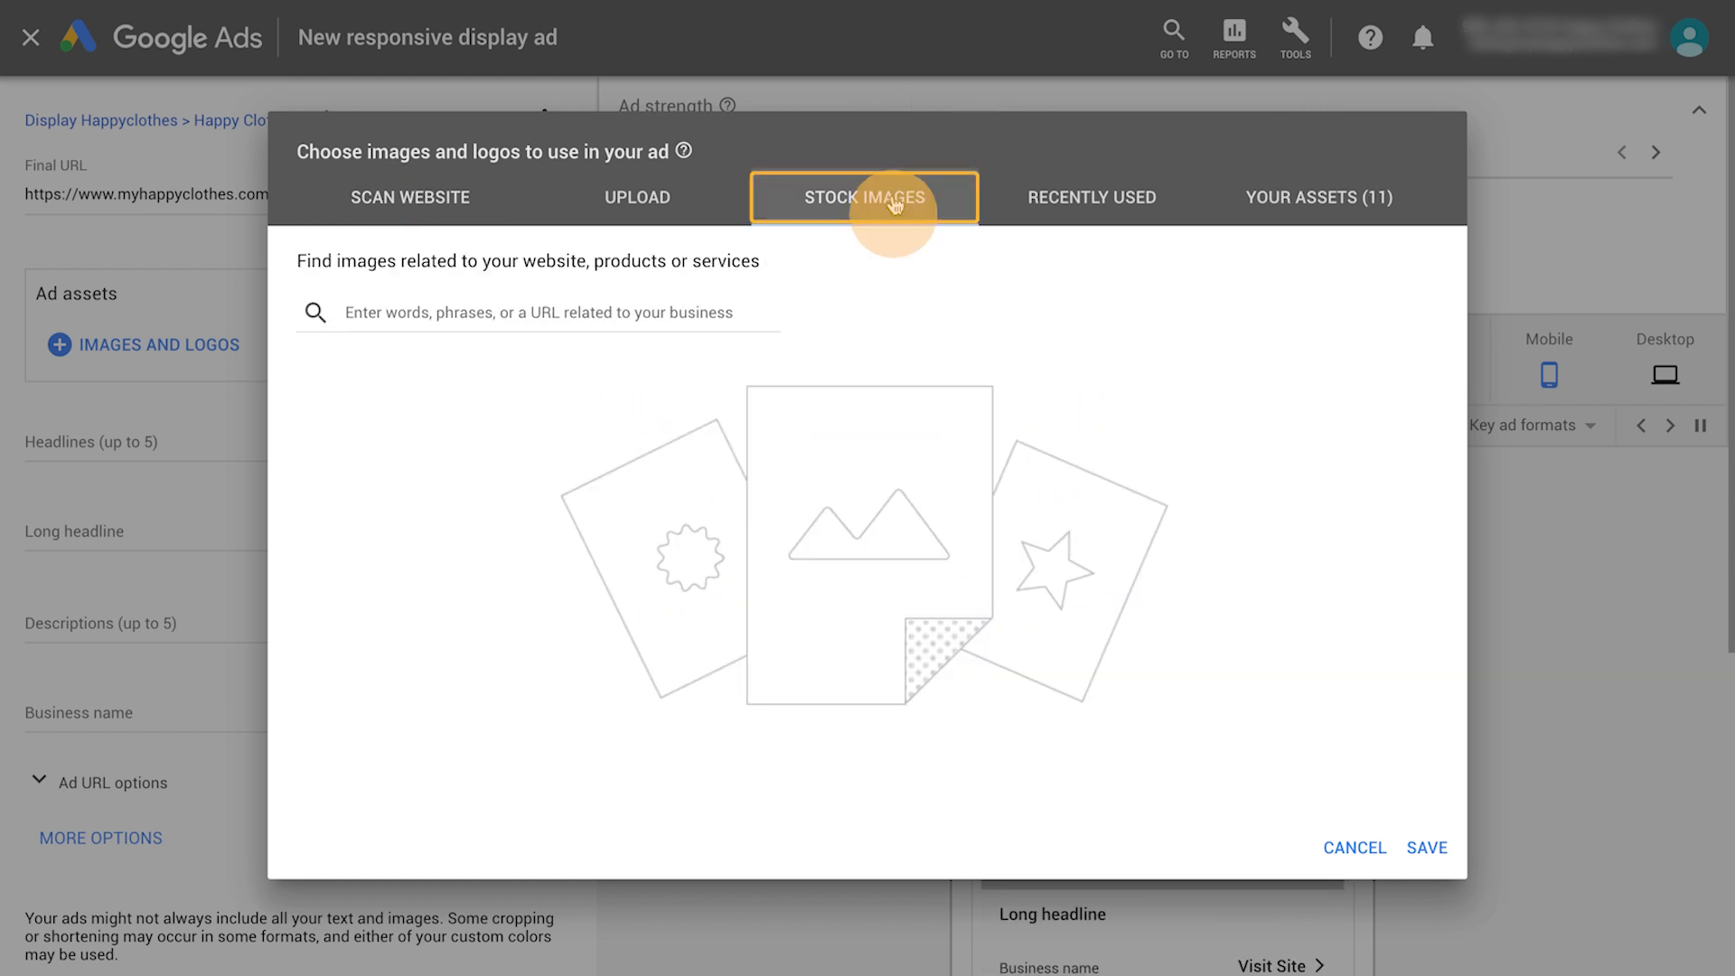
{"action": "type", "text": "children's clothing"}
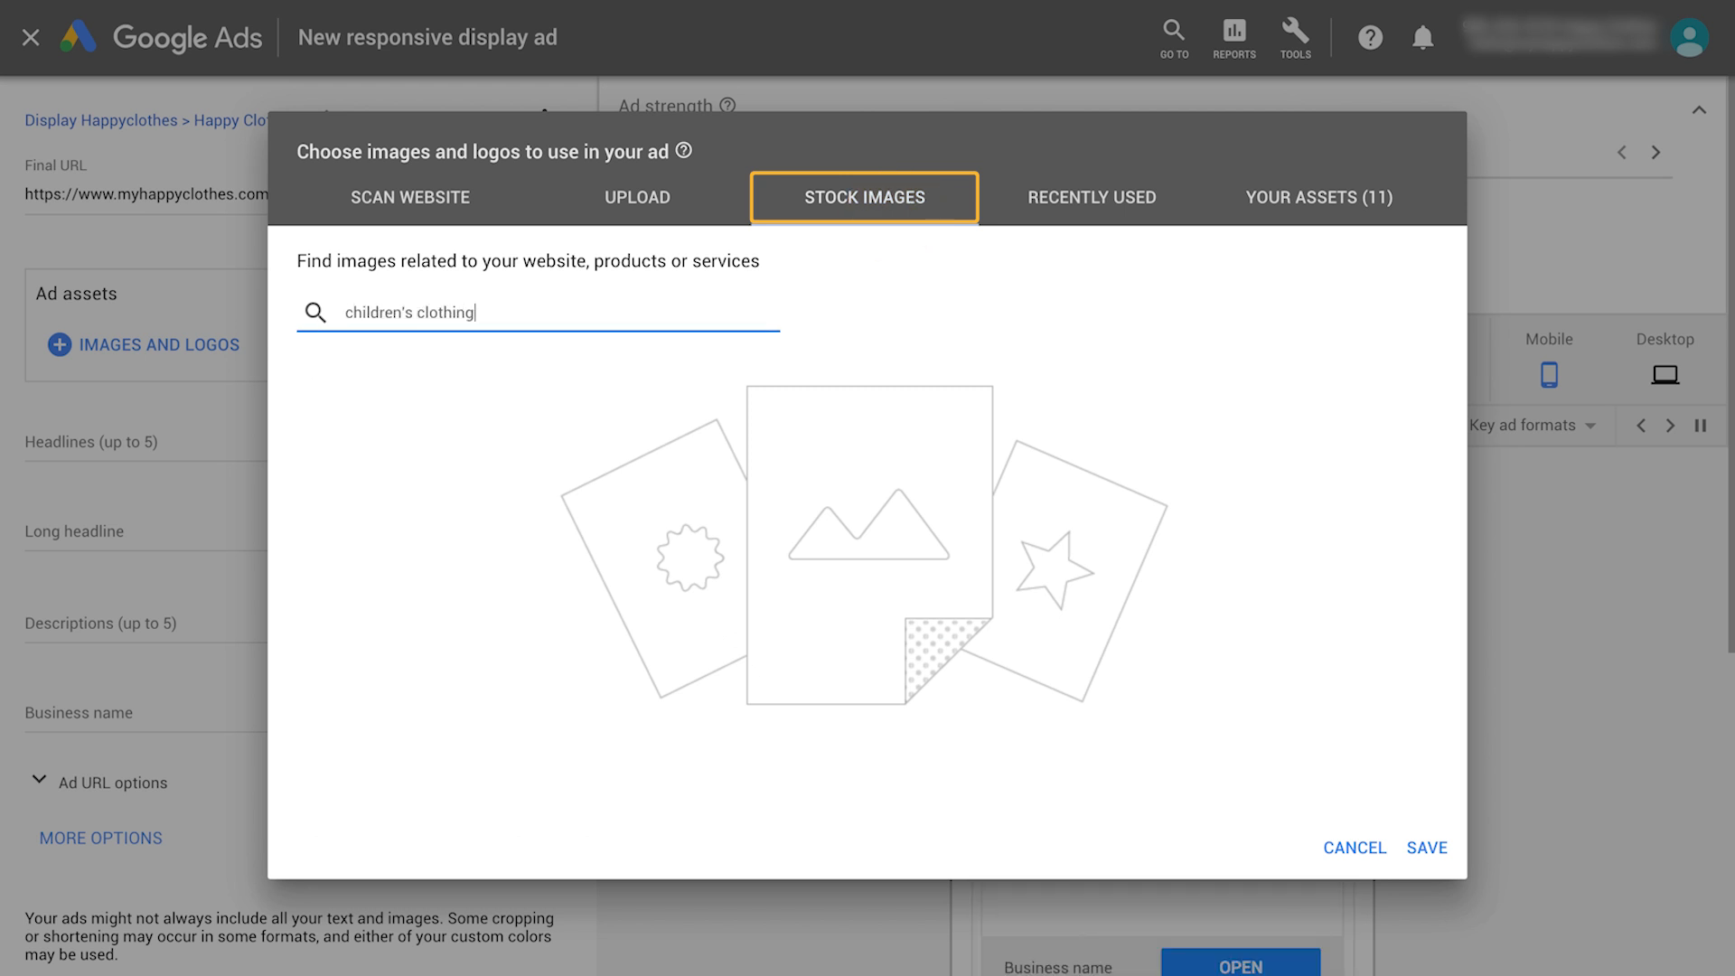
{"action": "key", "text": "Enter"}
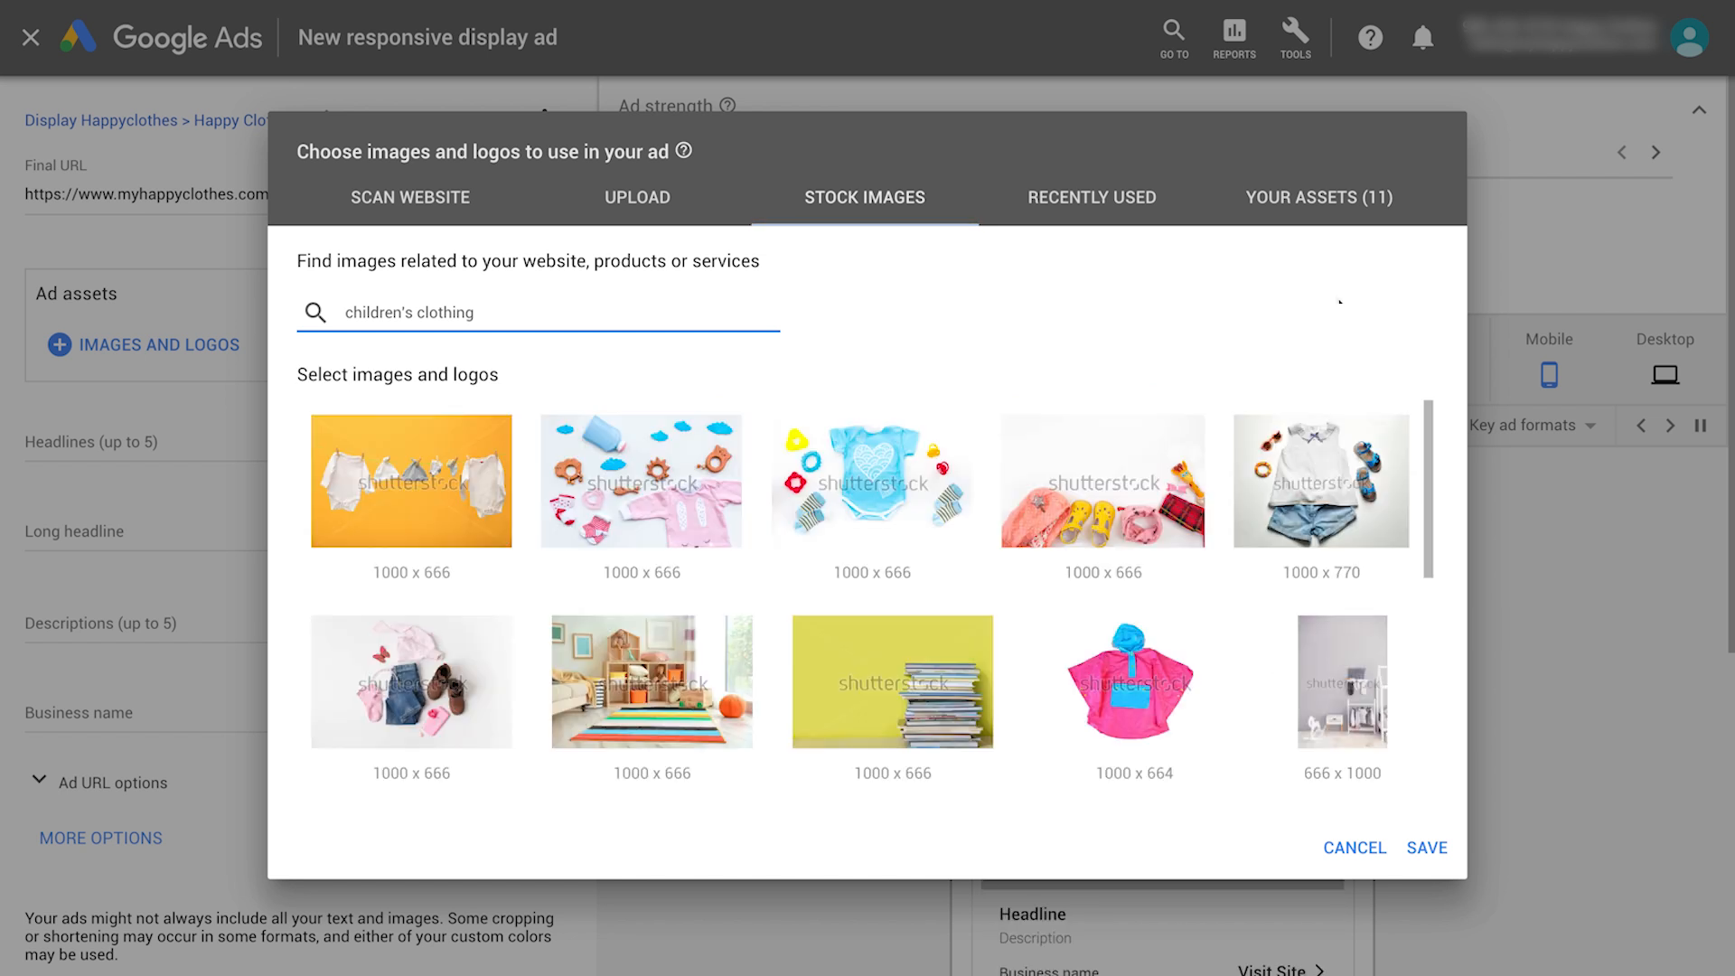
- Upload and crop the children's photos, including the boy in red, and save them with the MHC logo
{"action": "left_click", "coordinate": [637, 197]}
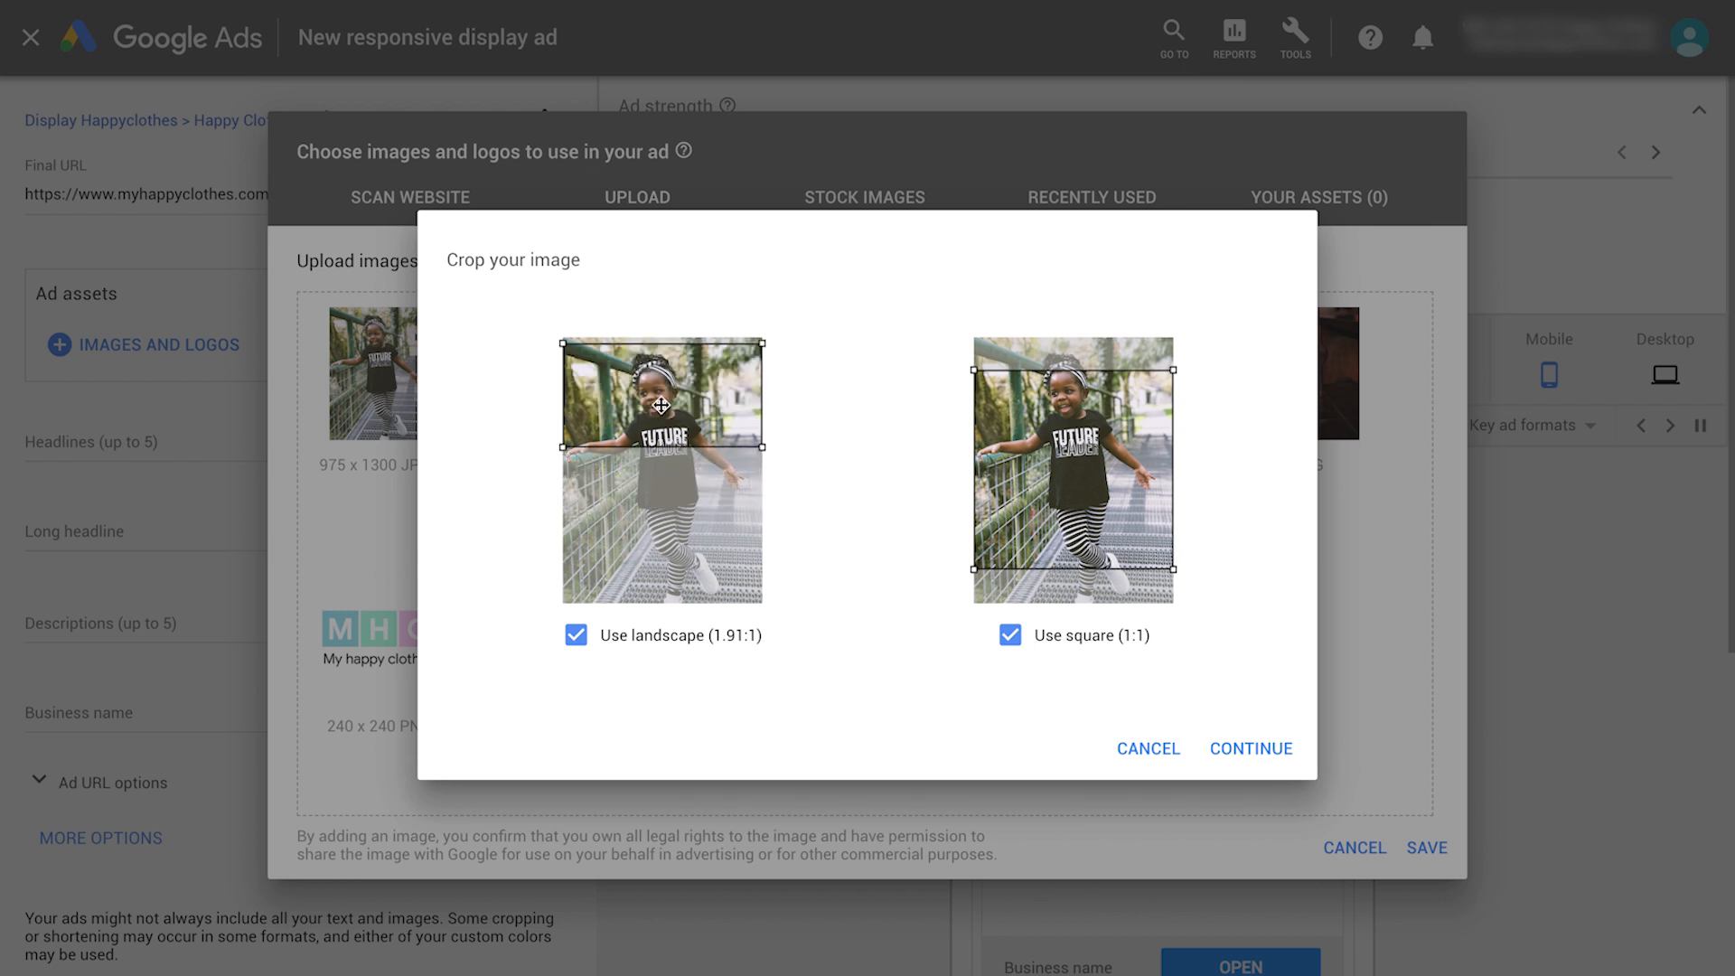
{"action": "left_click", "coordinate": [1251, 748]}
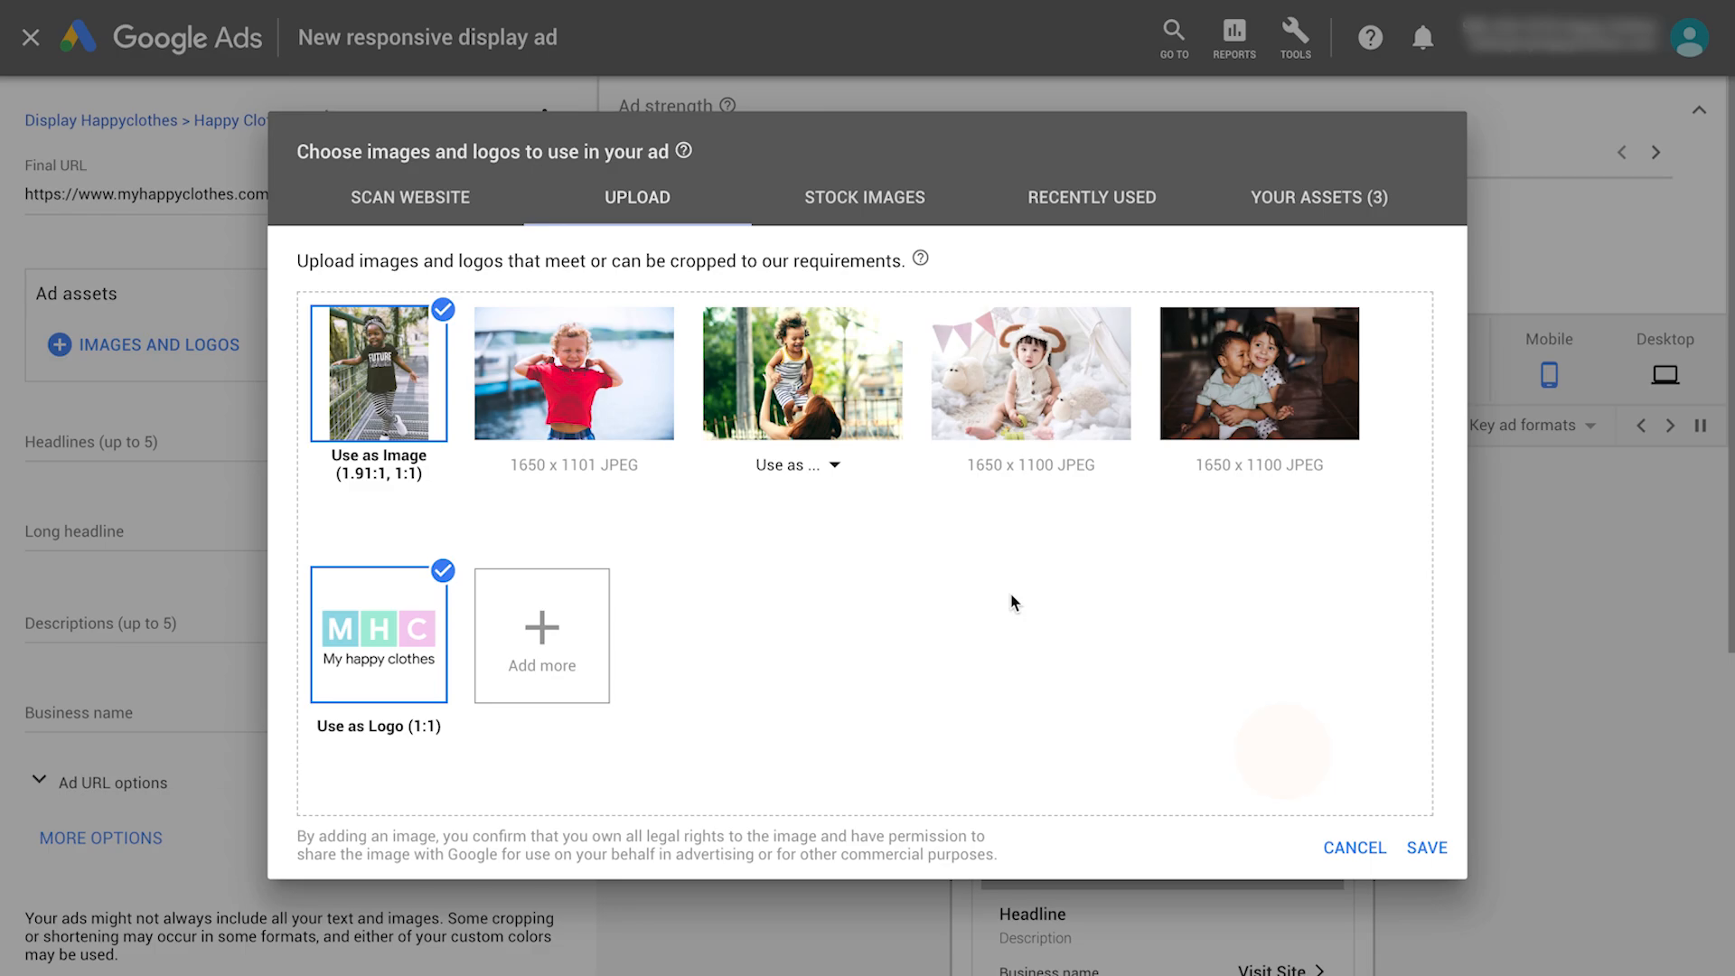
{"action": "left_click", "coordinate": [575, 374]}
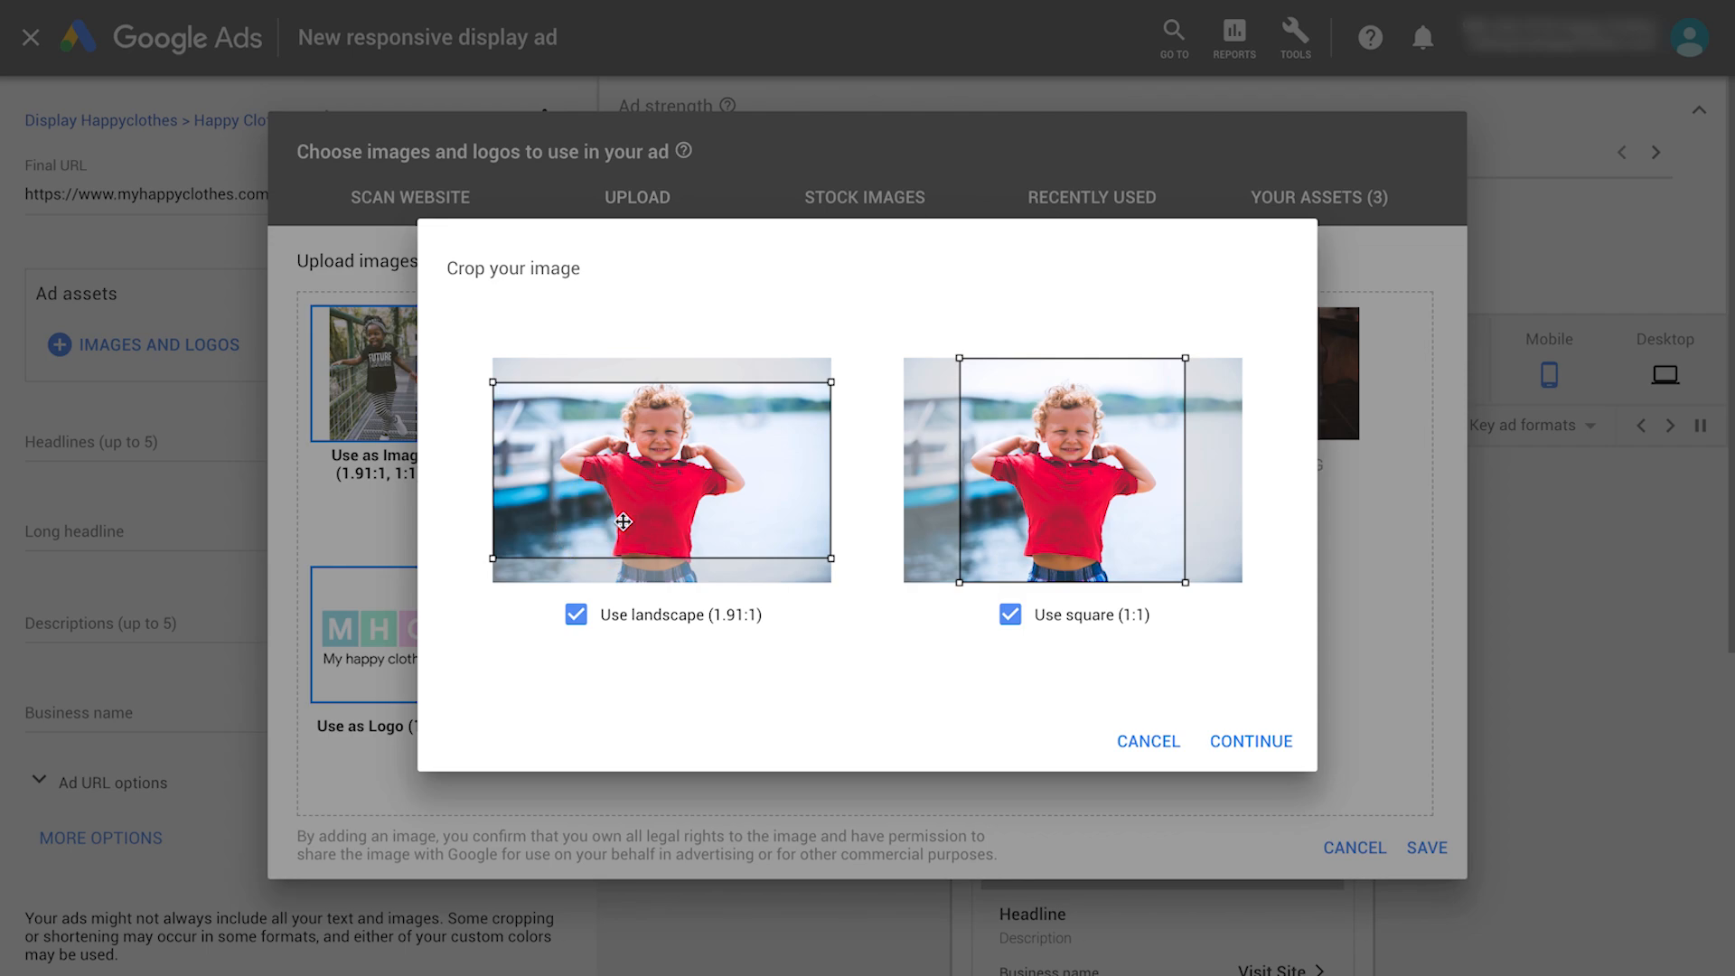
{"action": "left_click", "coordinate": [1251, 741]}
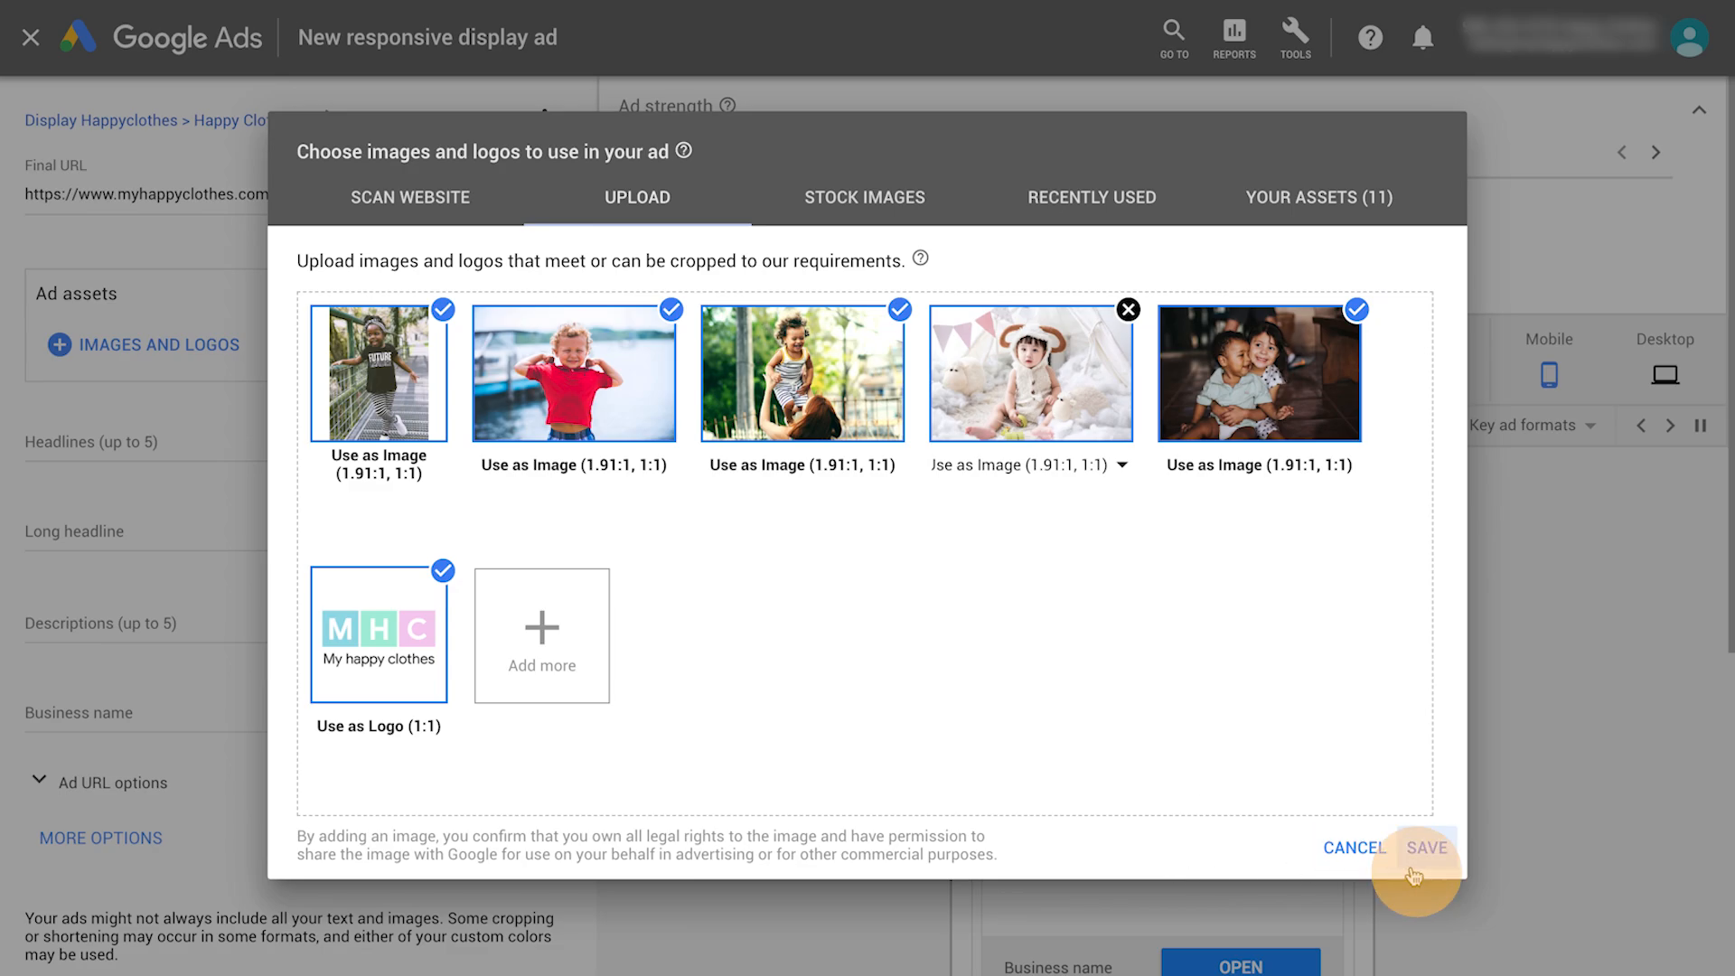
{"action": "left_click", "coordinate": [1428, 848]}
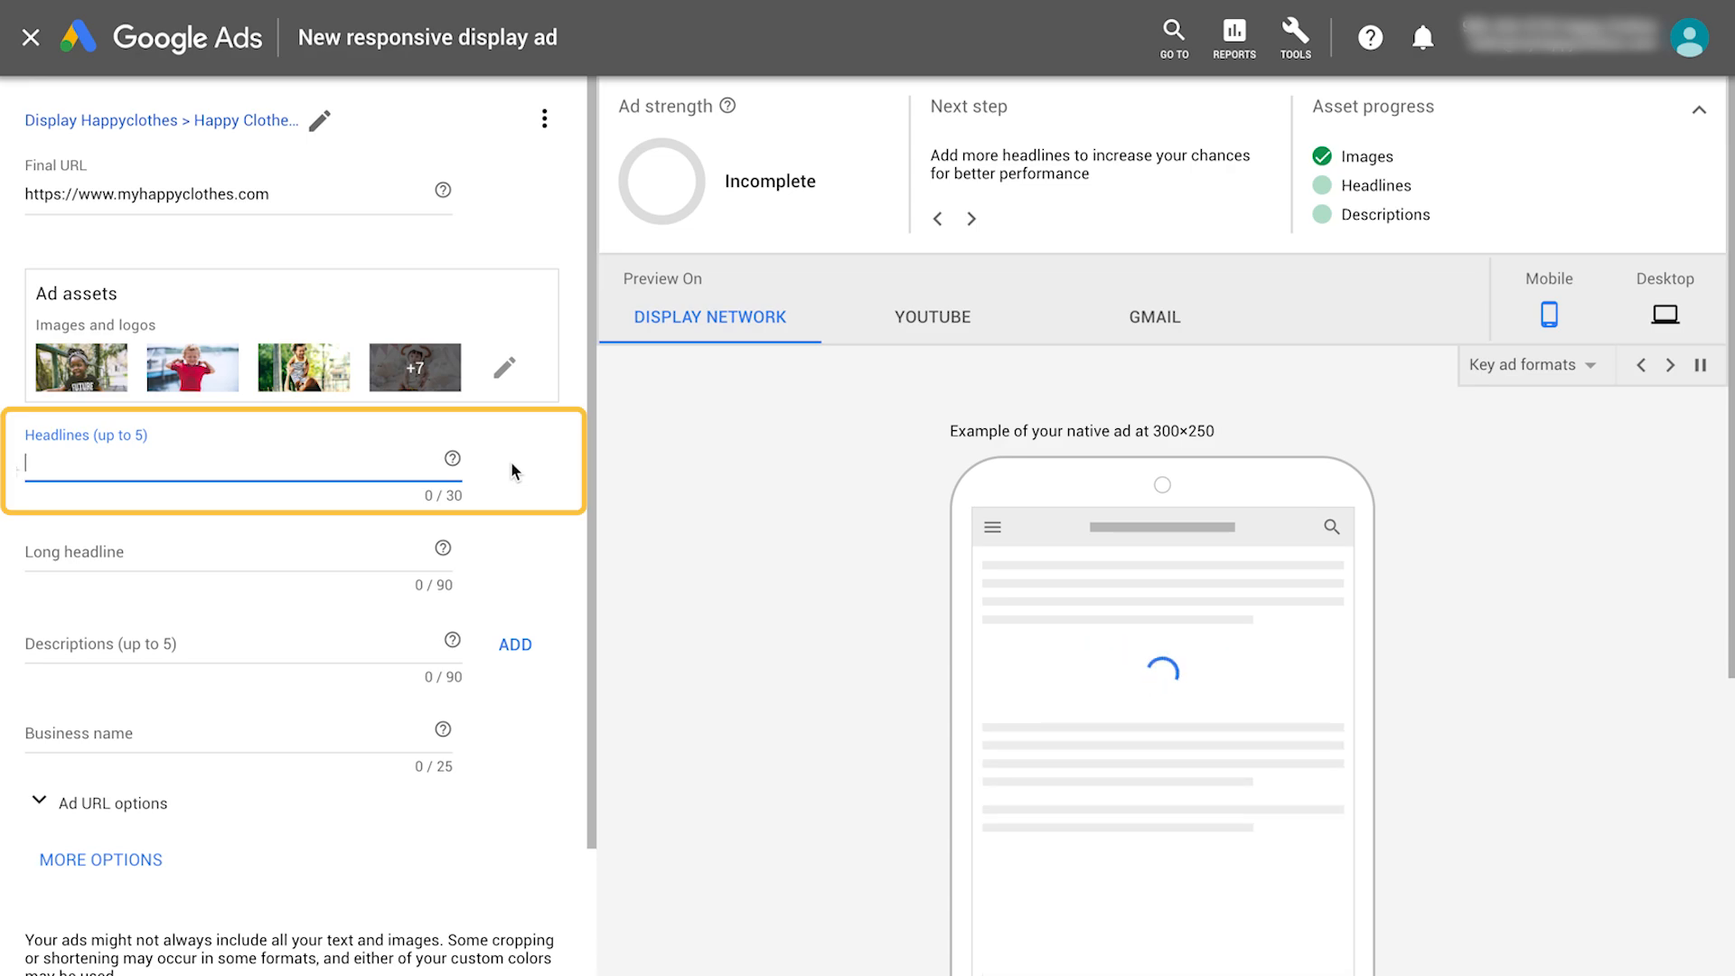
- Enter the five headlines starting with My Happy Clothes
{"action": "type", "text": "My Happy Clothes"}
{"action": "type", "text": "Designed in Buenos Aires"}
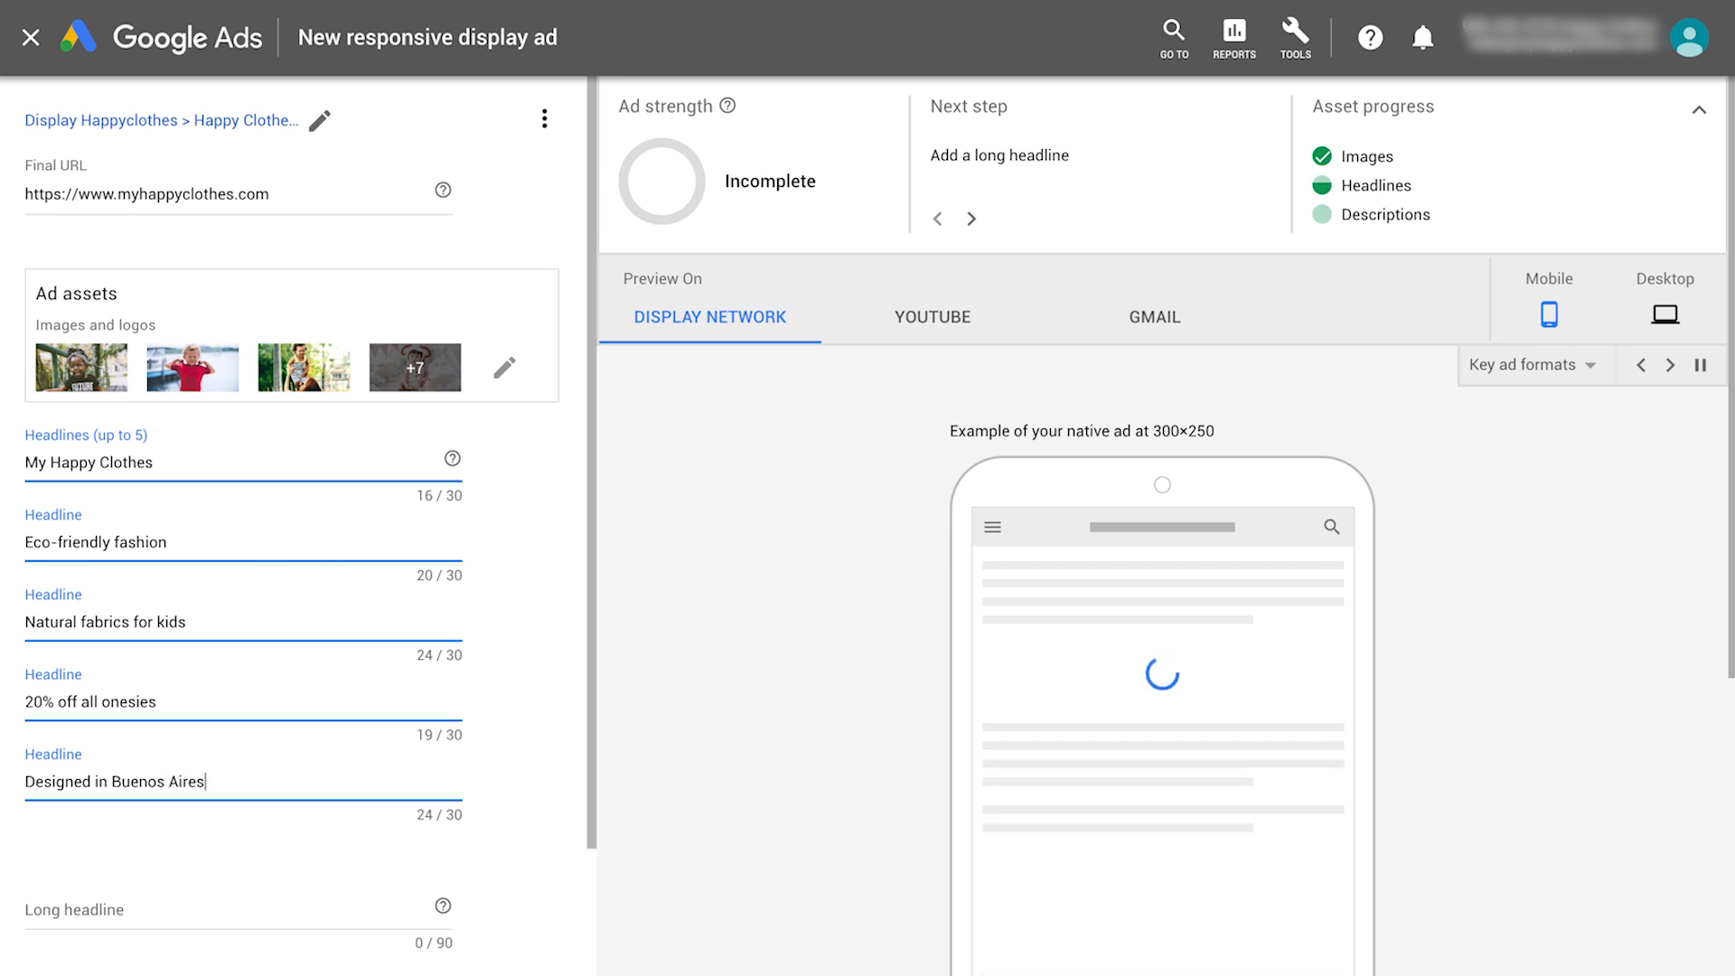
{"action": "scroll", "scroll_direction": "down", "scroll_amount": 3}
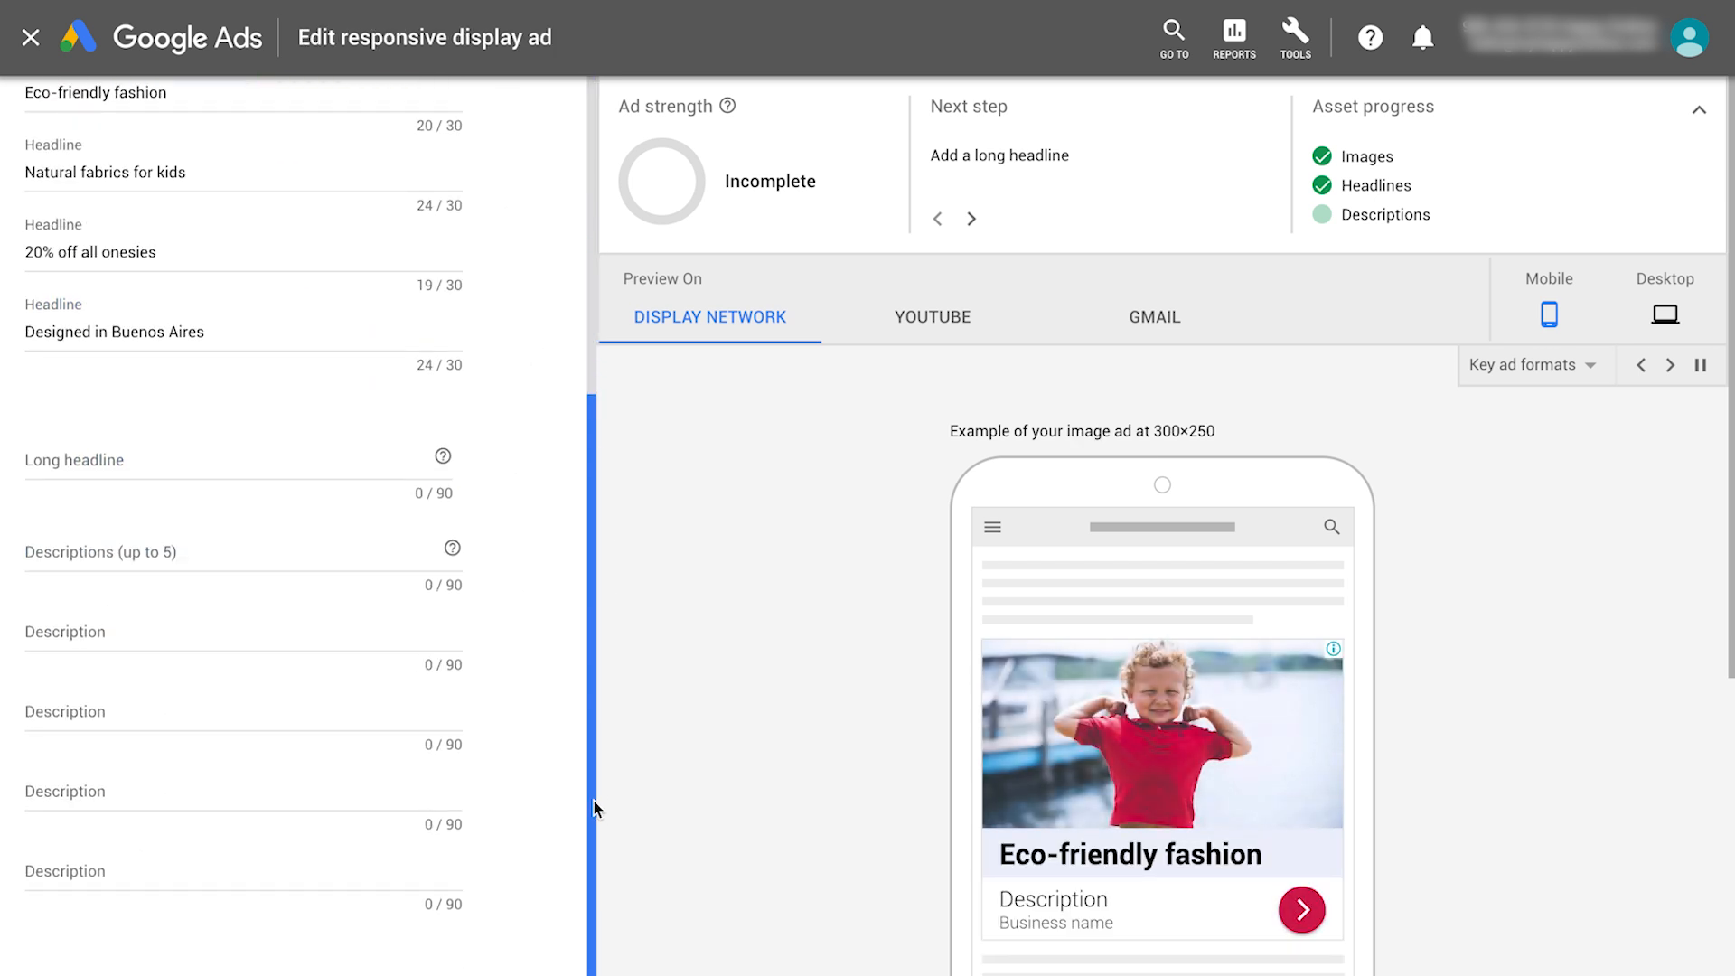
- Enter the long headline 'Fashionable, high-quality children's clothing' mentioning sustainability
{"action": "type", "text": "Fashionable, h"}
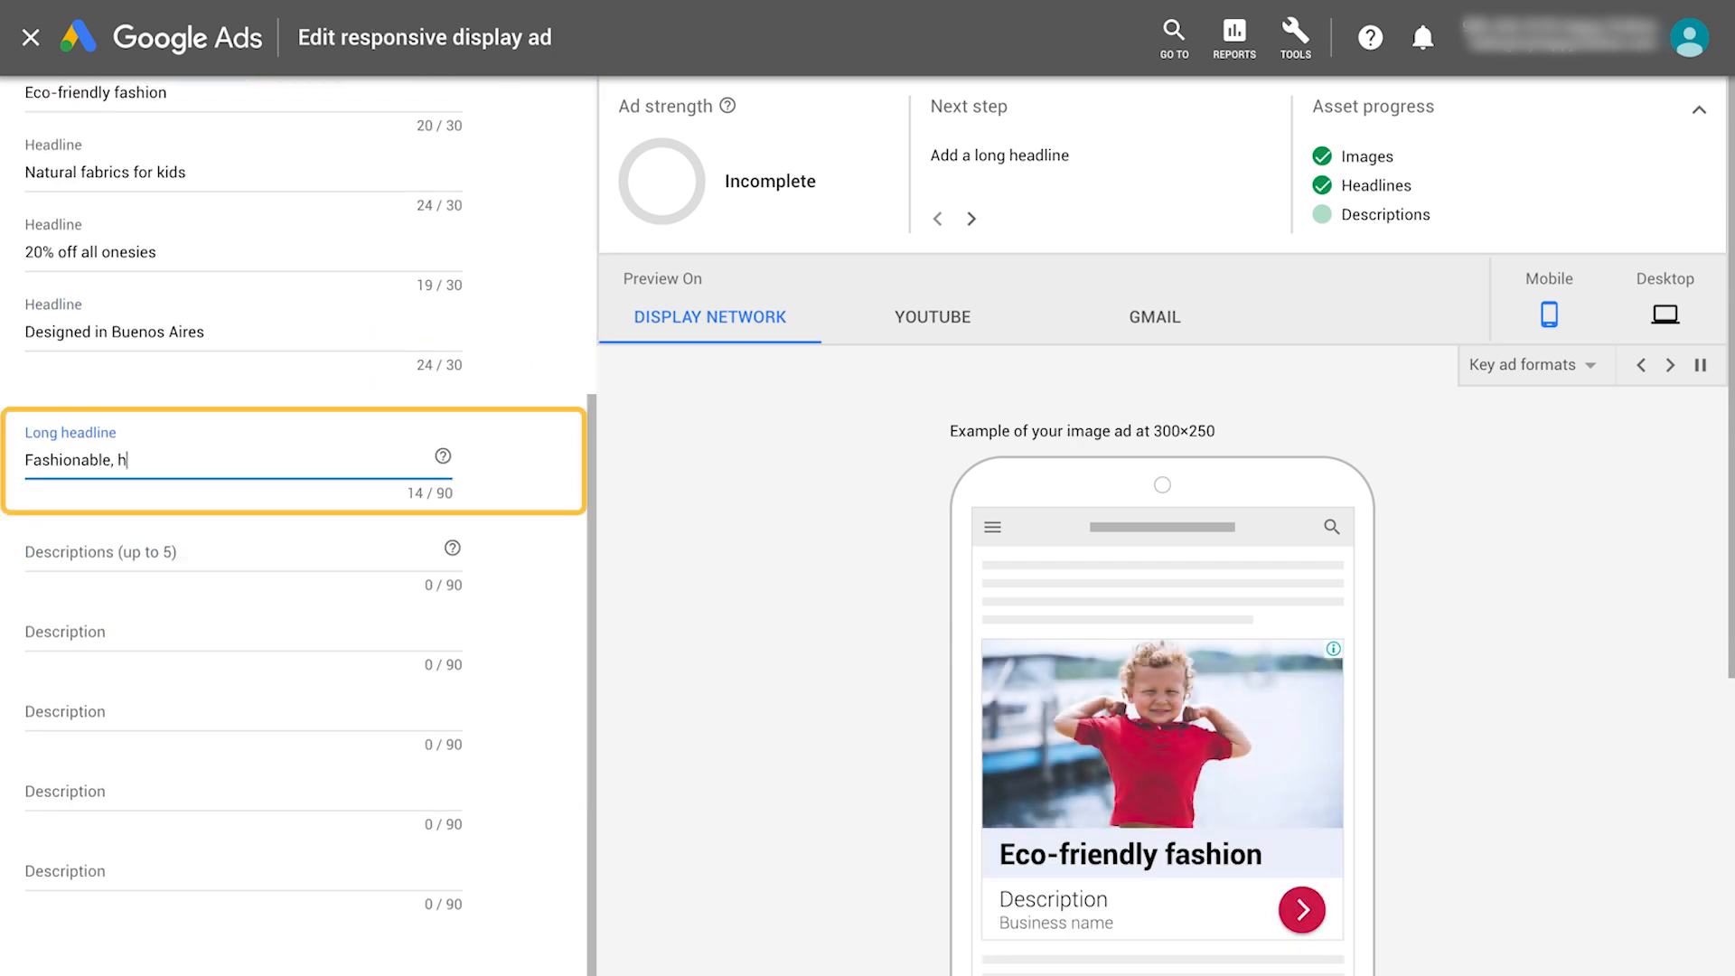
{"action": "type", "text": "igh-quality children's clothing crafted from"}
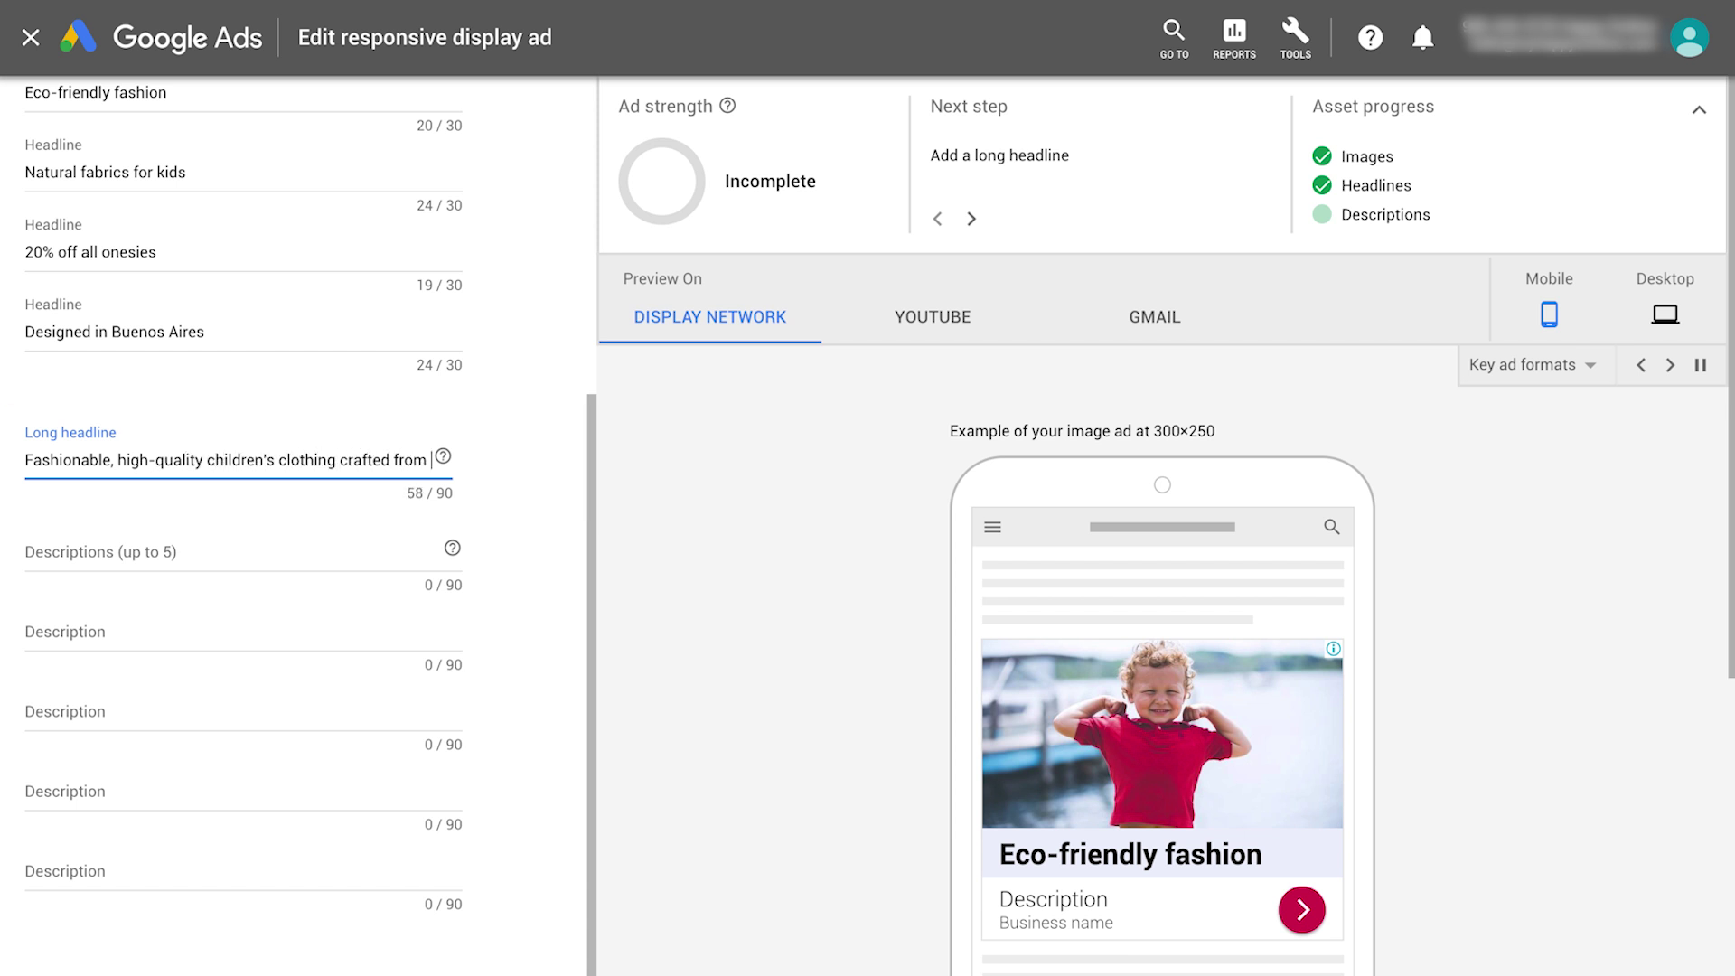
{"action": "type", "text": "sustaina"}
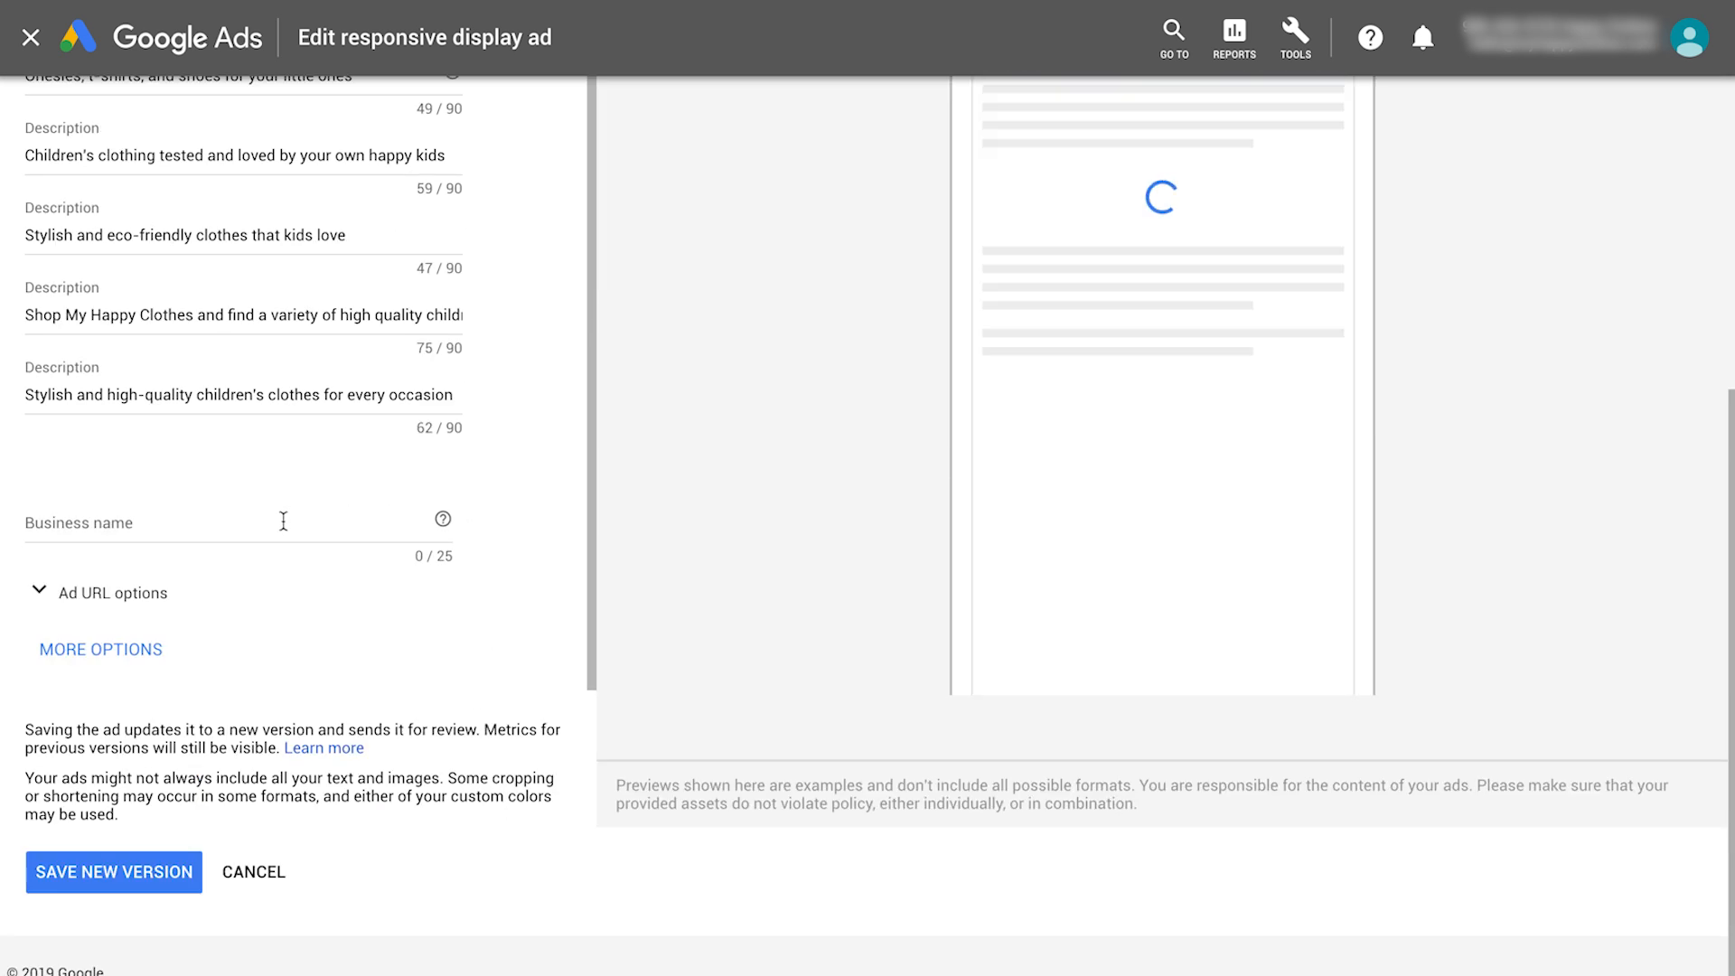
- Enter My Happy Clothes as the business name after the five descriptions
{"action": "type", "text": "My Happy Clothe"}
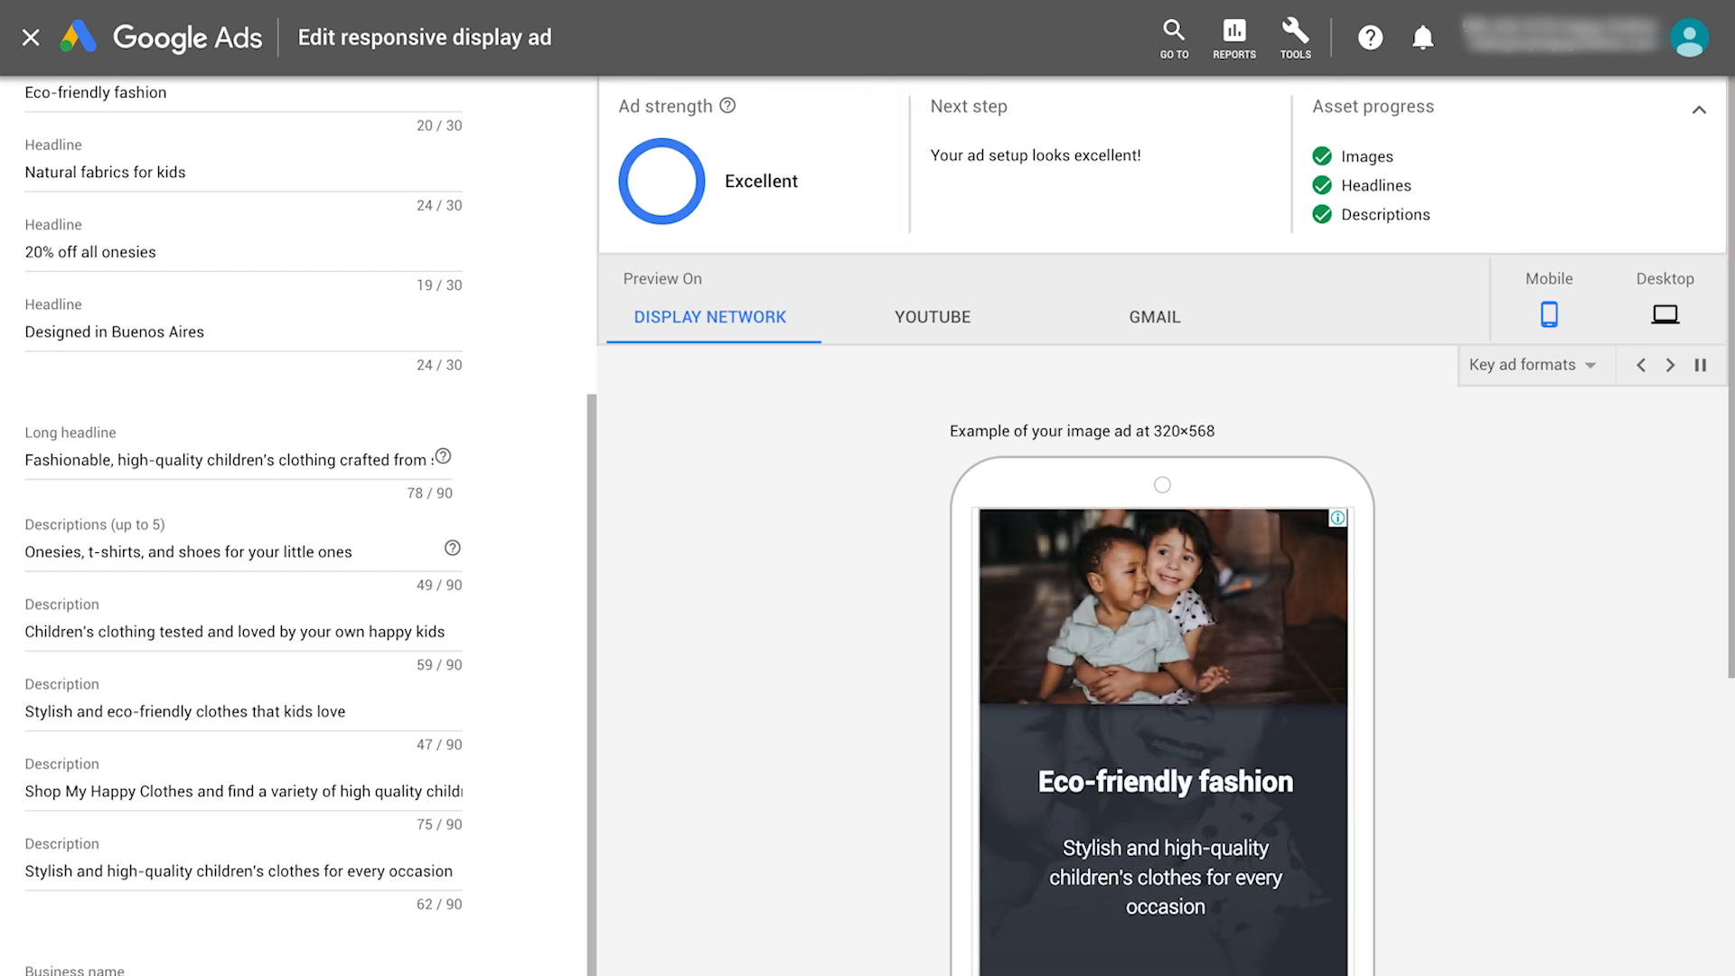
{"action": "left_click", "coordinate": [707, 318]}
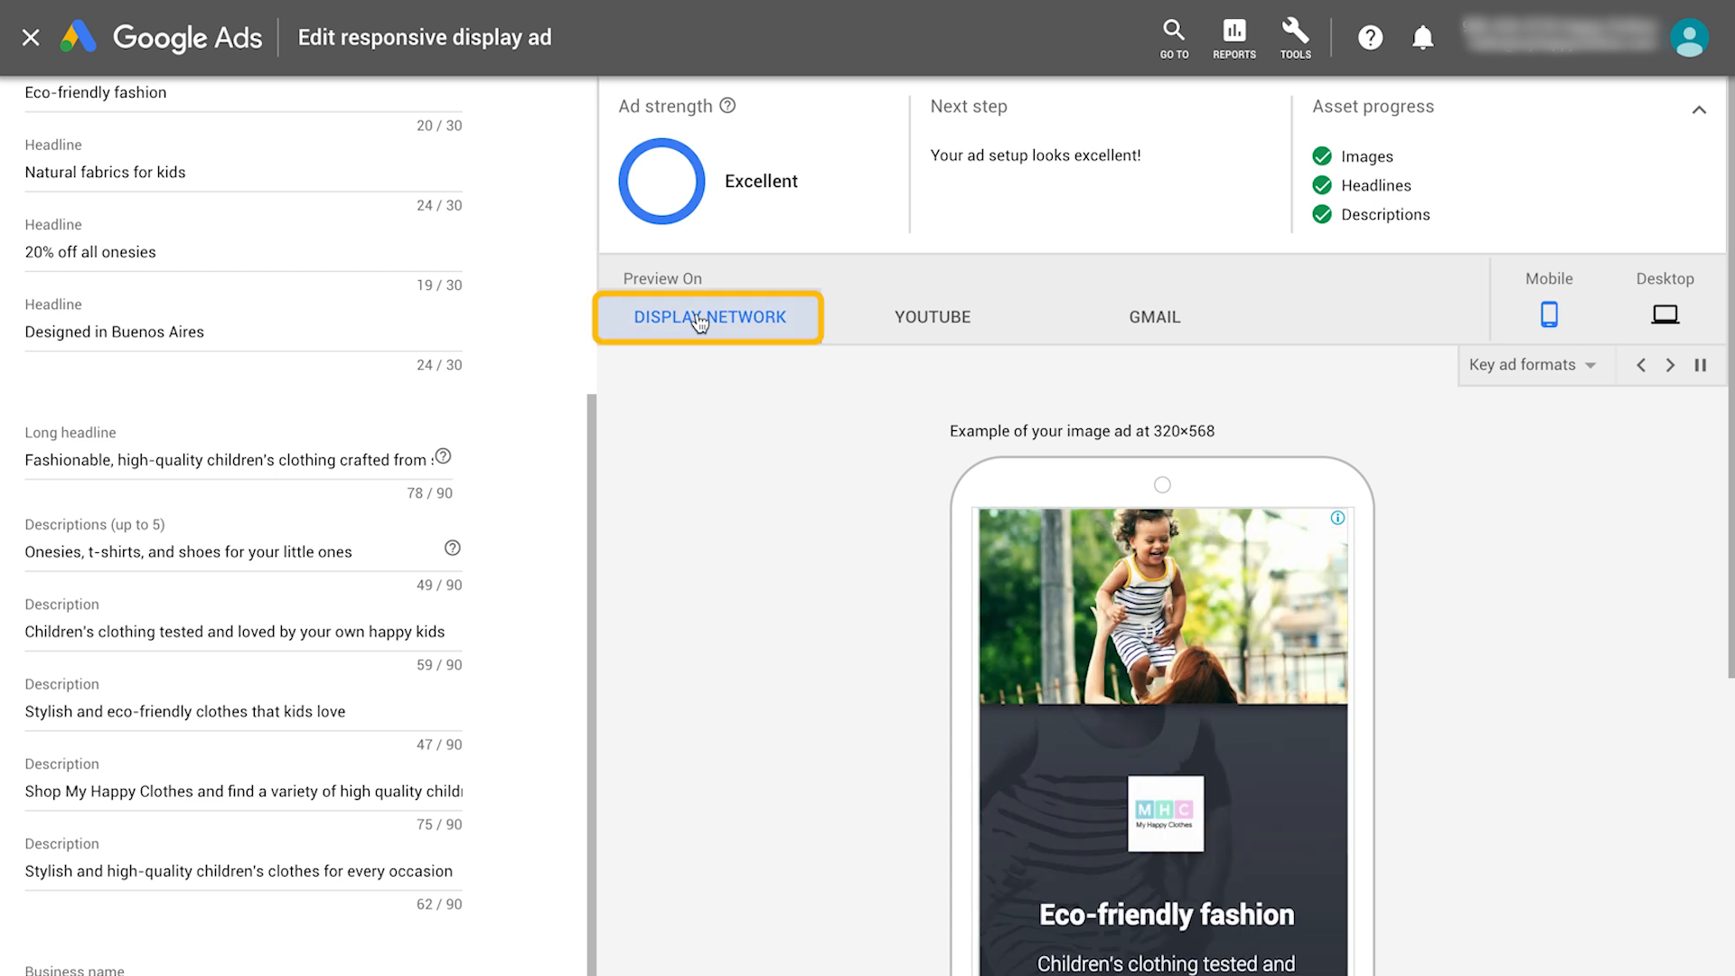
{"action": "left_click", "coordinate": [932, 316]}
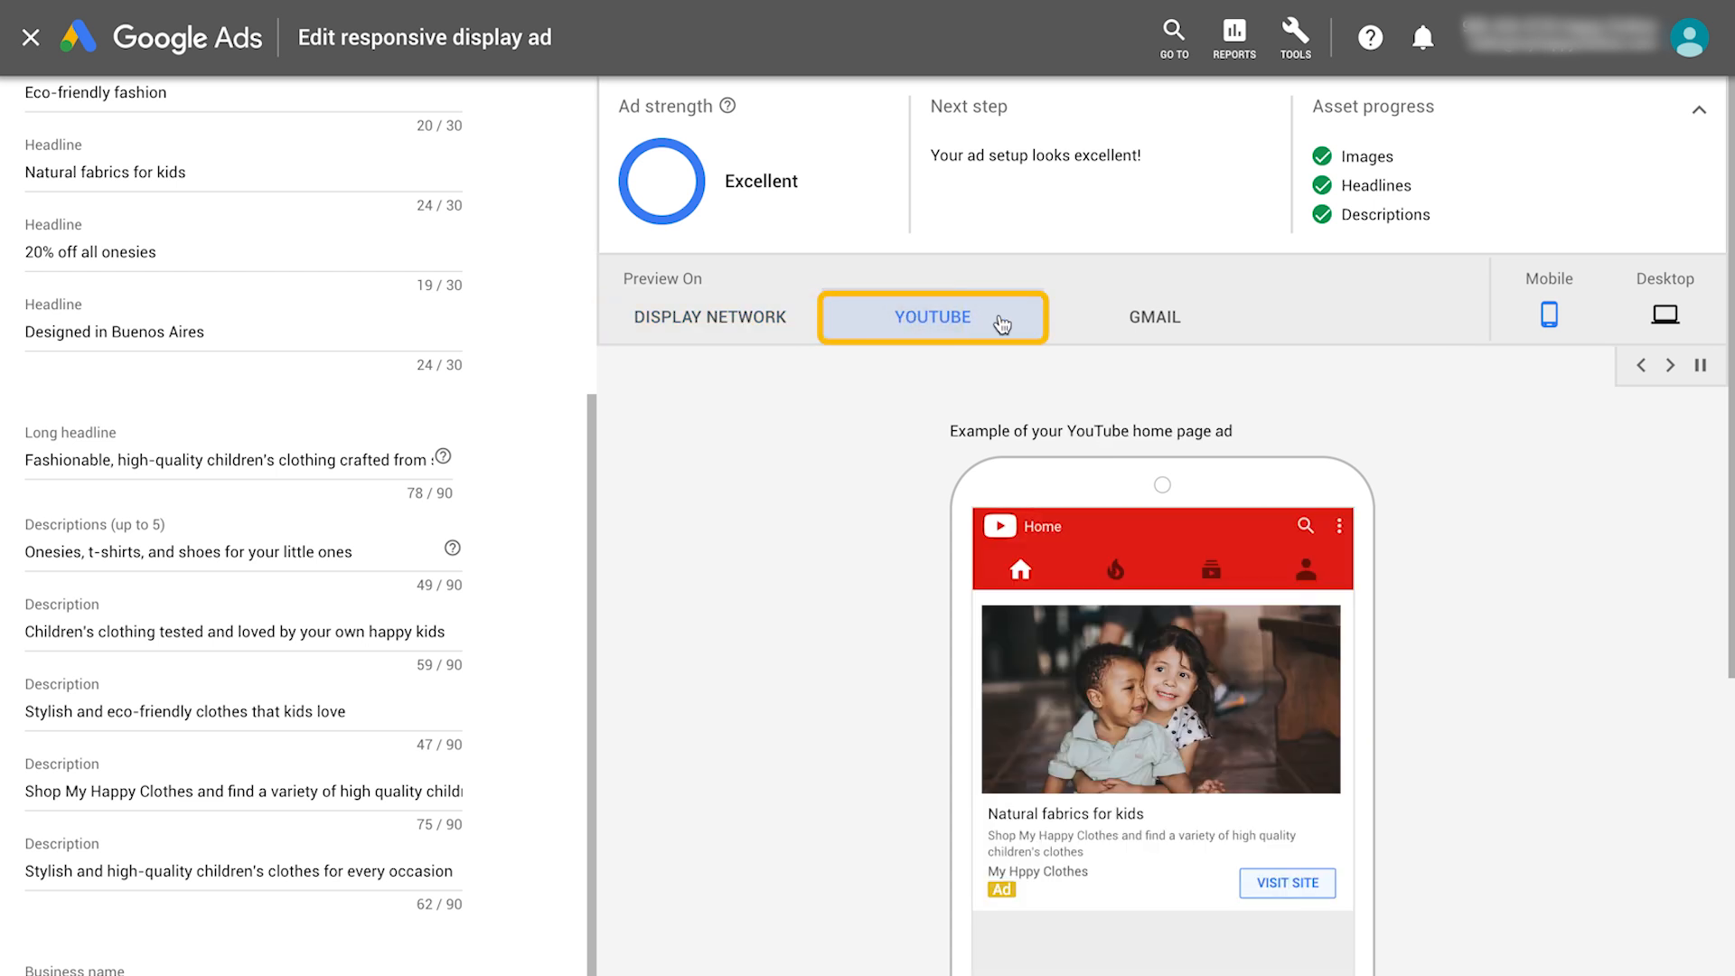
{"action": "left_click", "coordinate": [1154, 317]}
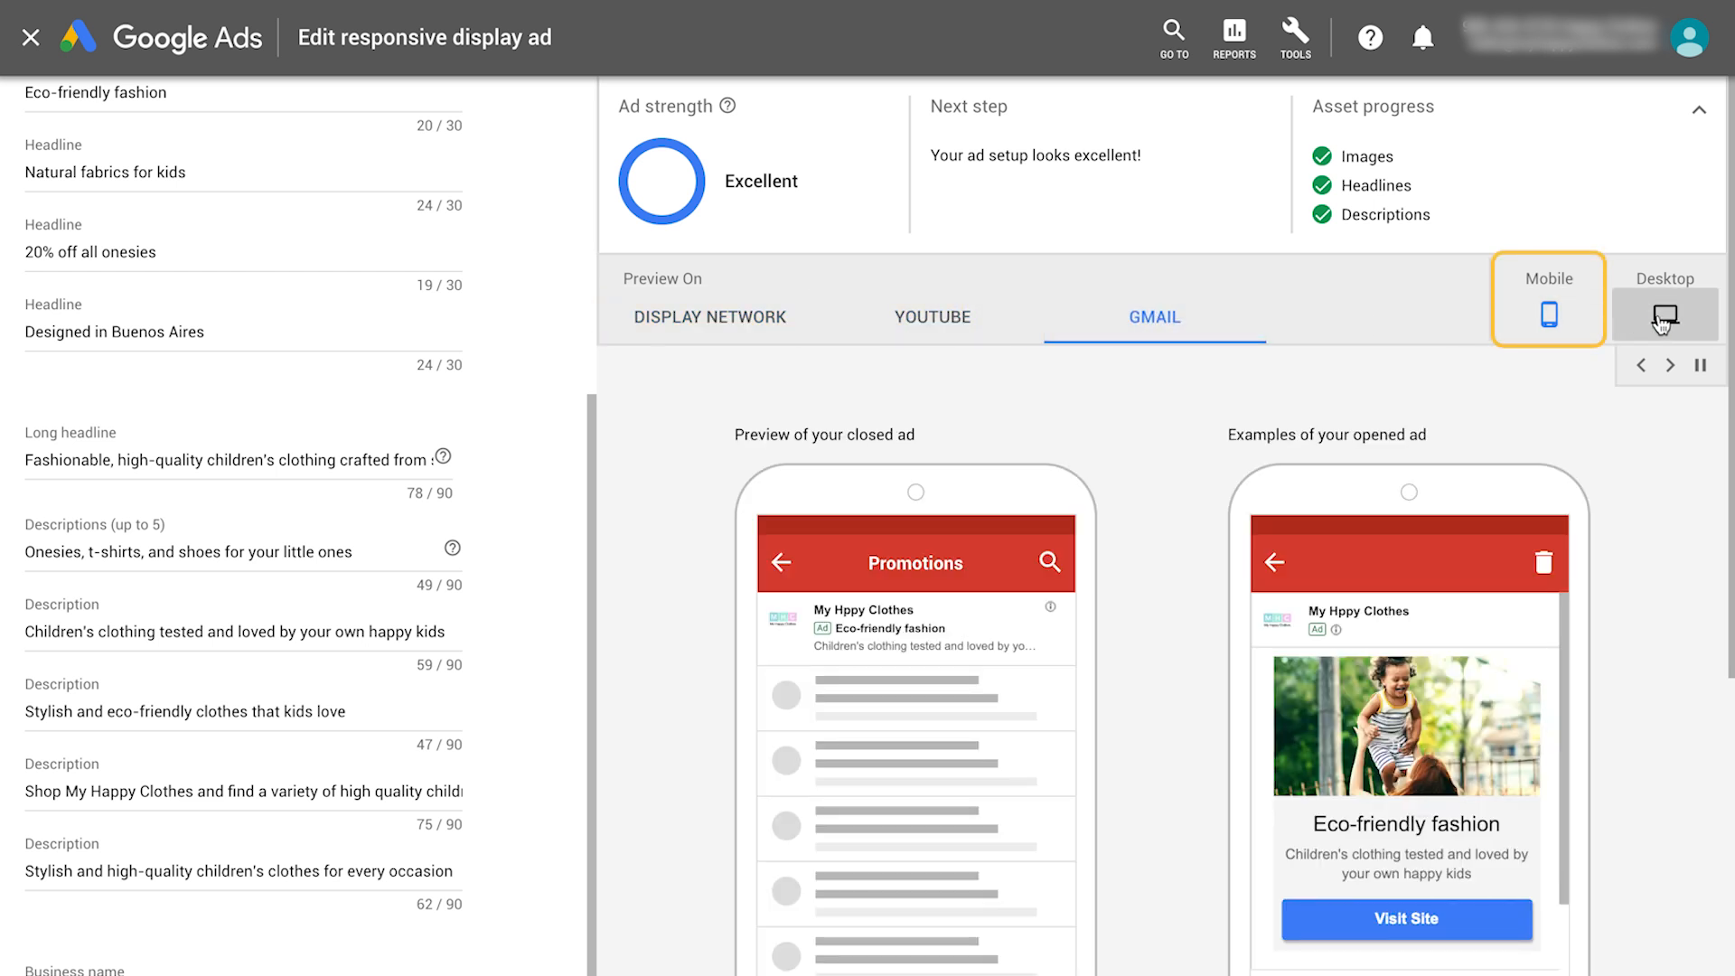
{"action": "left_click", "coordinate": [708, 316]}
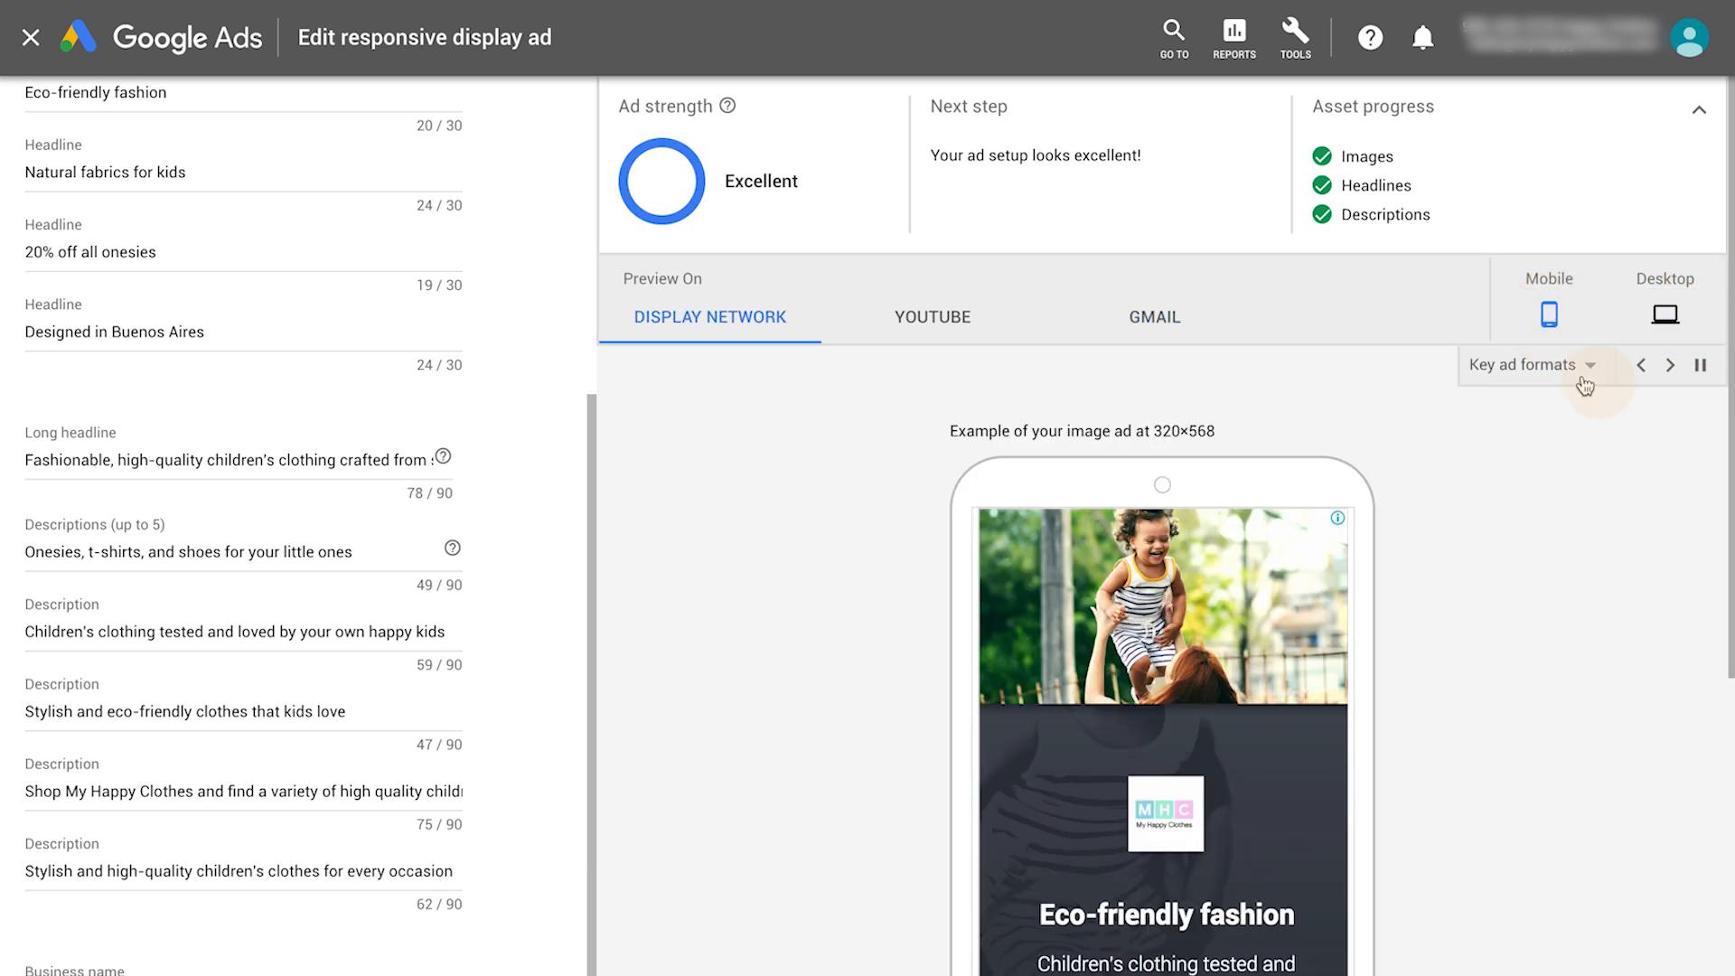
{"action": "left_click", "coordinate": [1547, 365]}
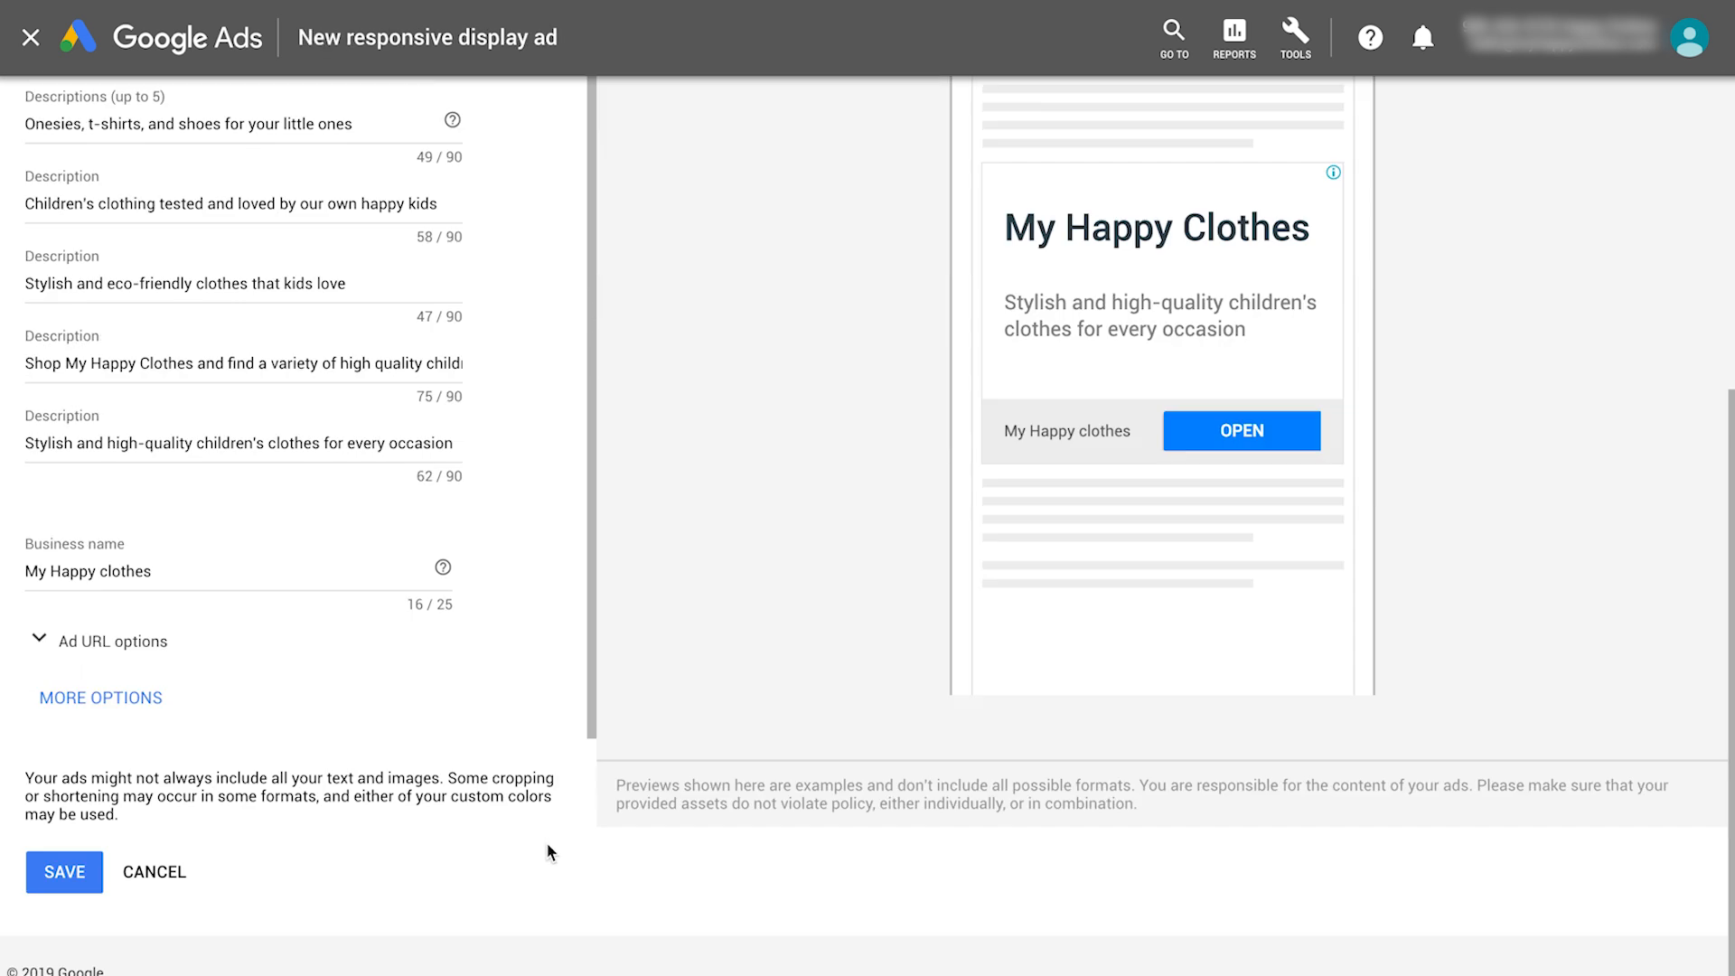
- Save the completed responsive display ad
{"action": "left_click", "coordinate": [63, 873]}
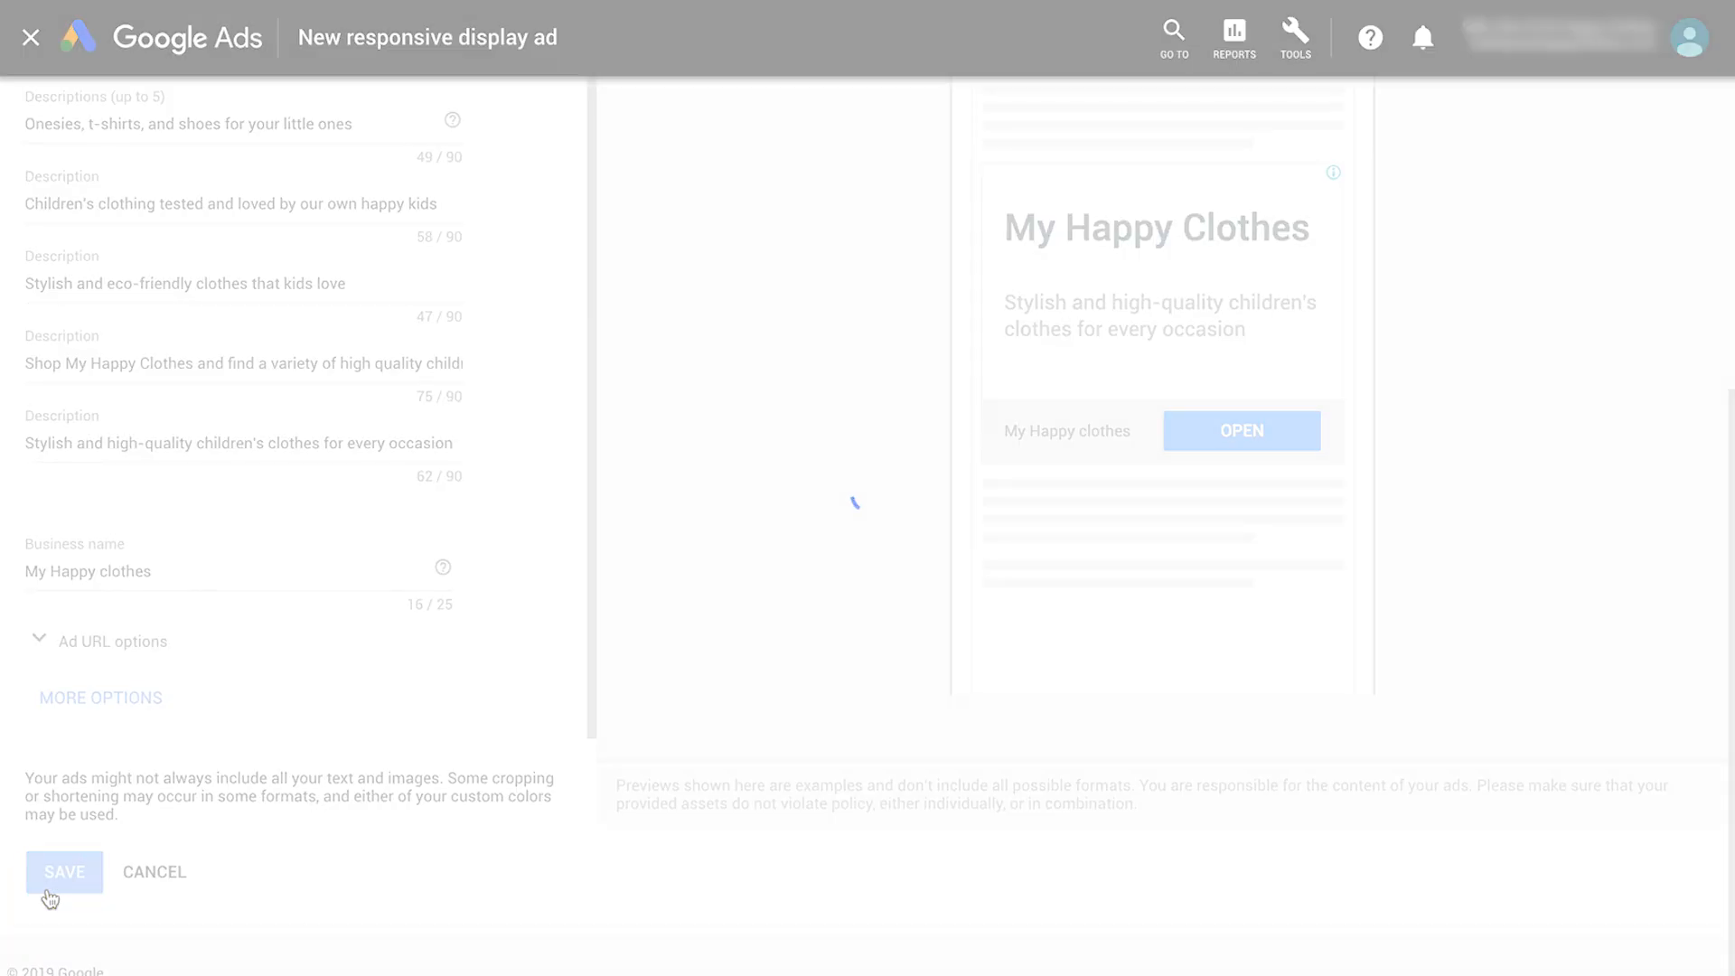